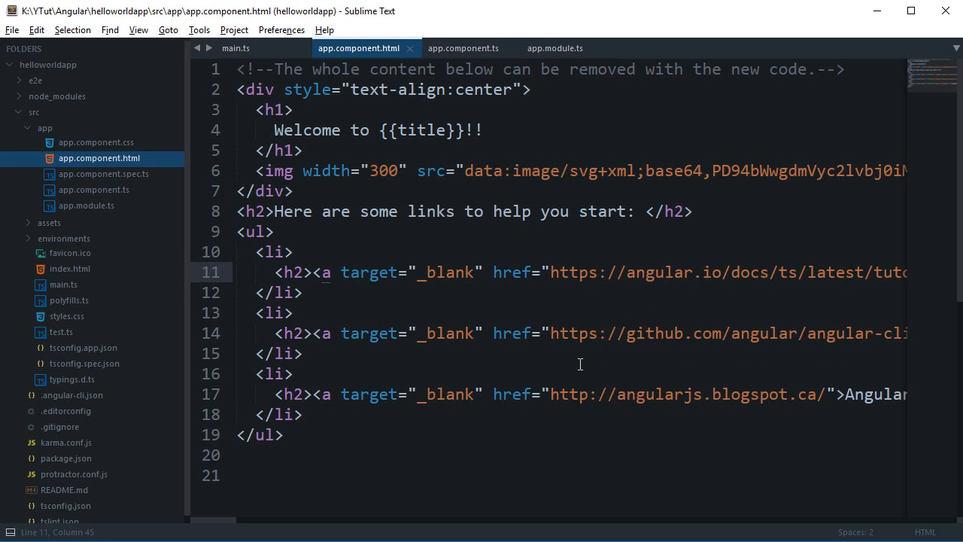
Step: Open app.component.ts, sketch an example text input tag, then remove it
left_click(655, 272)
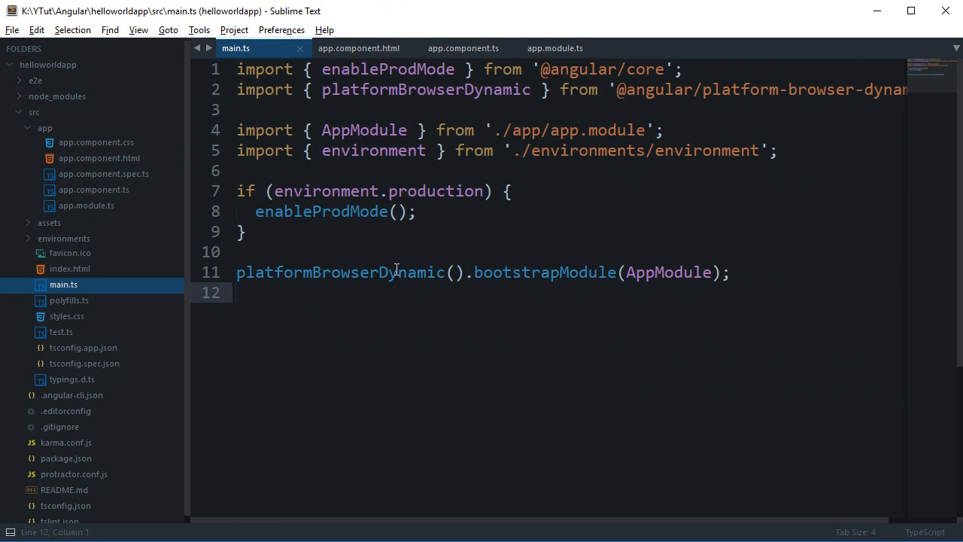
left_click(463, 48)
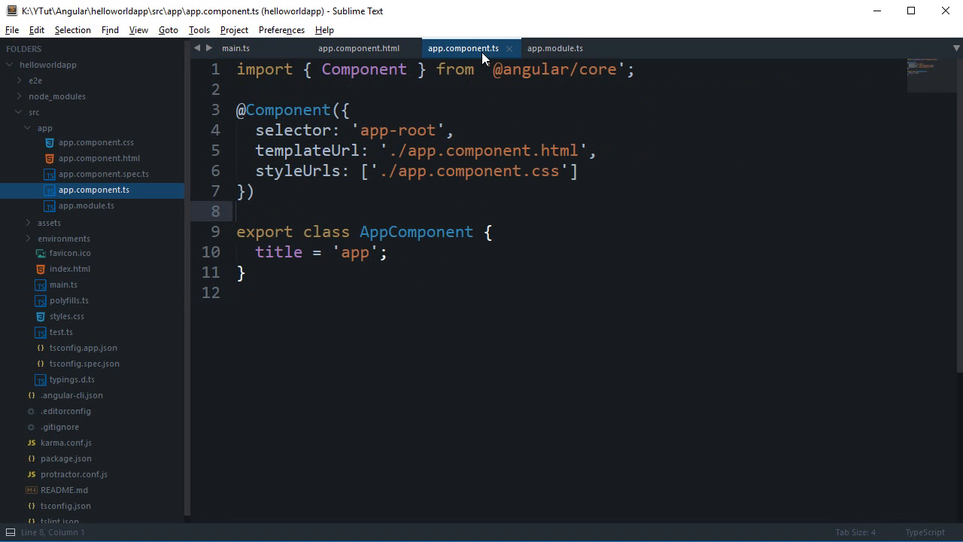
type("<")
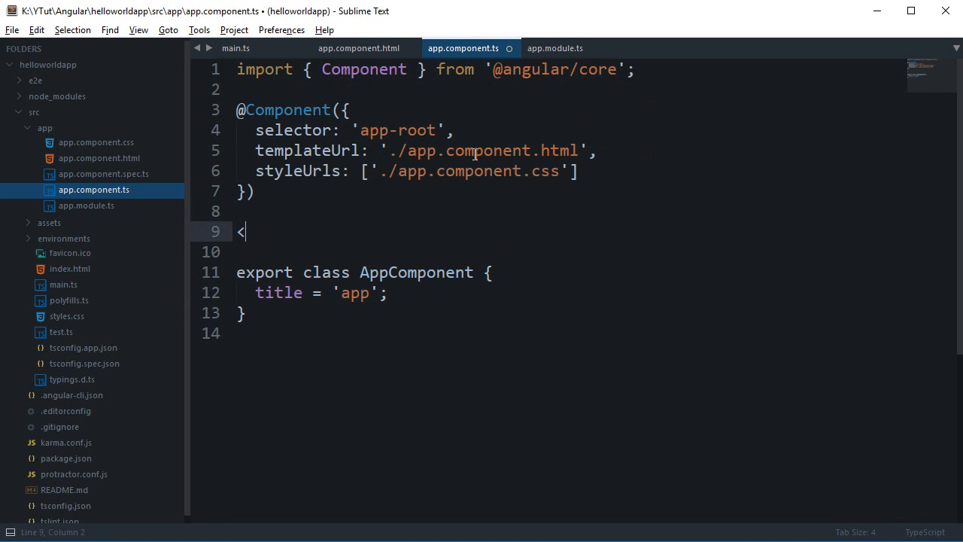
type("in")
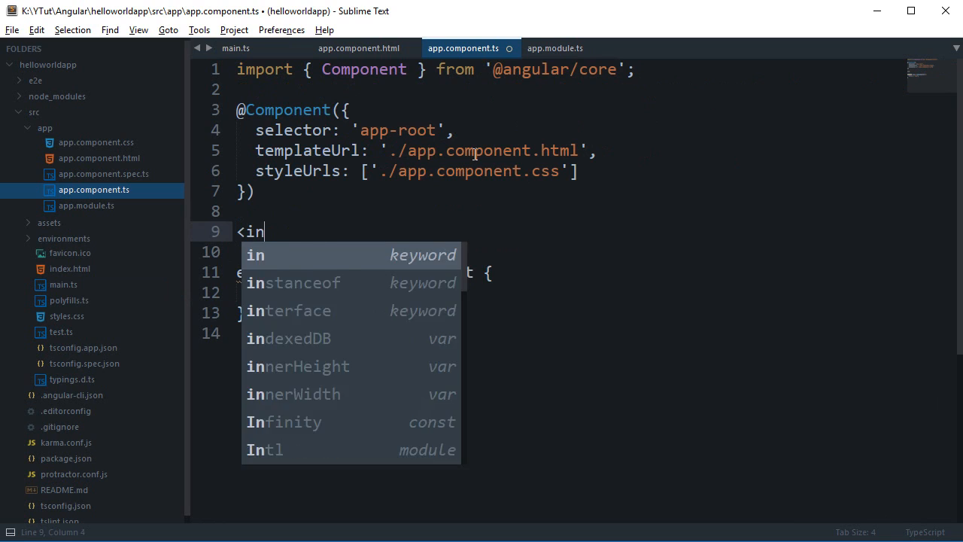
type("put")
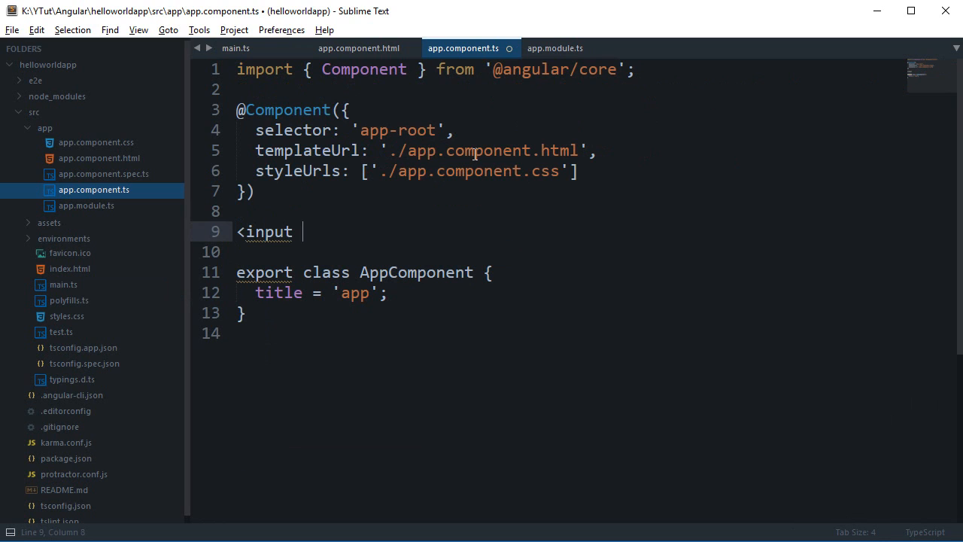
type("check")
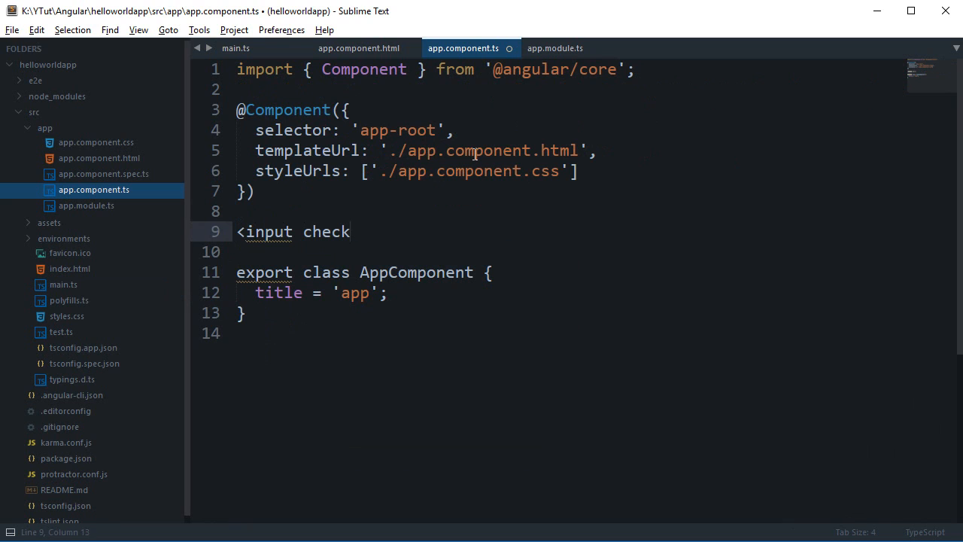
type("OnEnter")
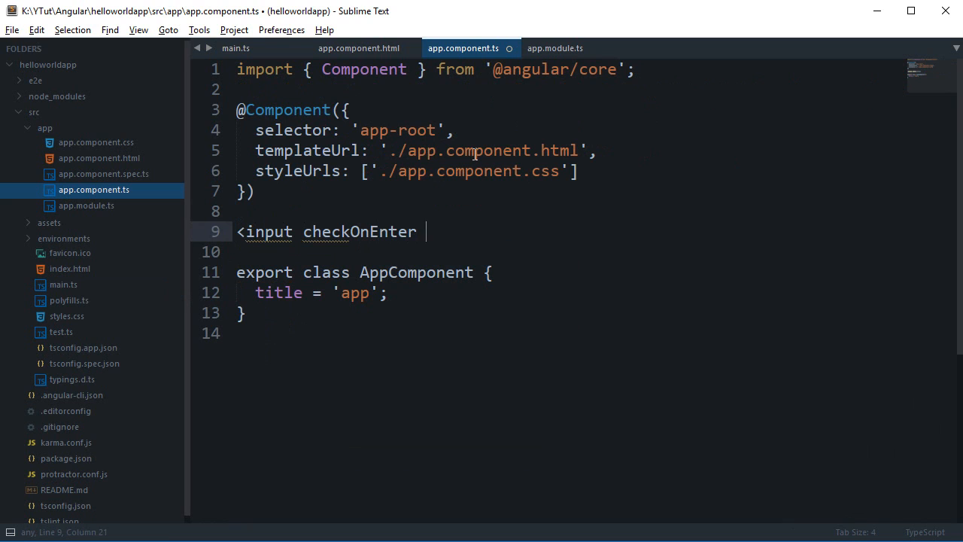
type("ttype")
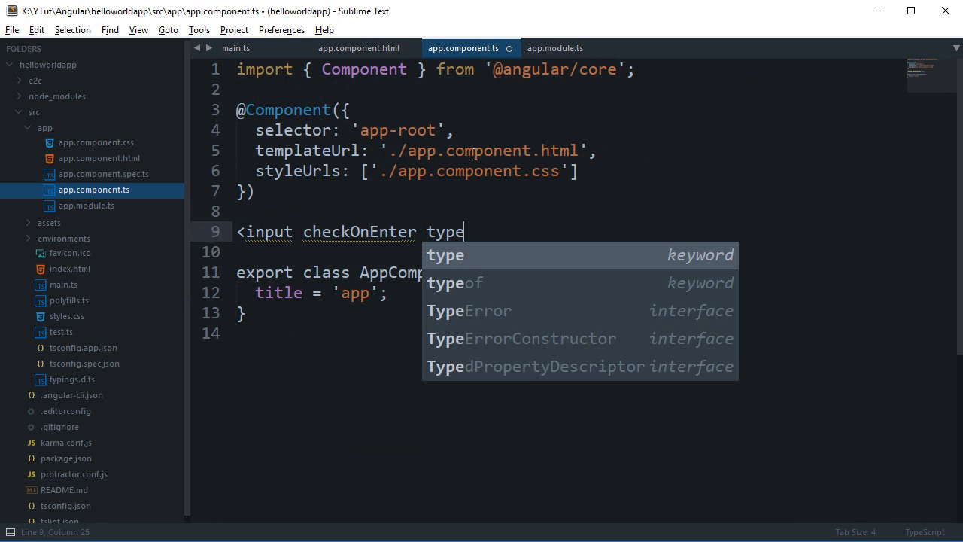
type("=\"text\".....")
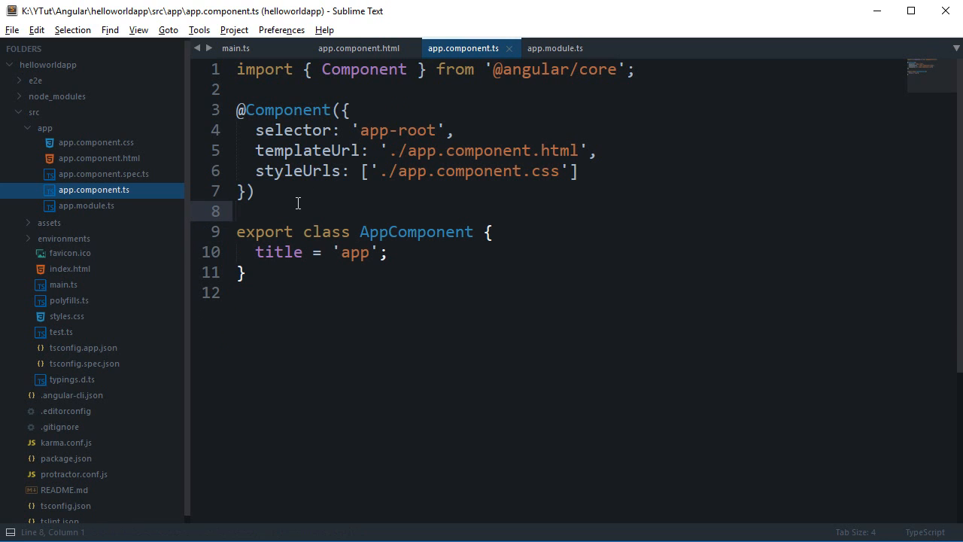
left_click_drag(237, 110, 256, 192)
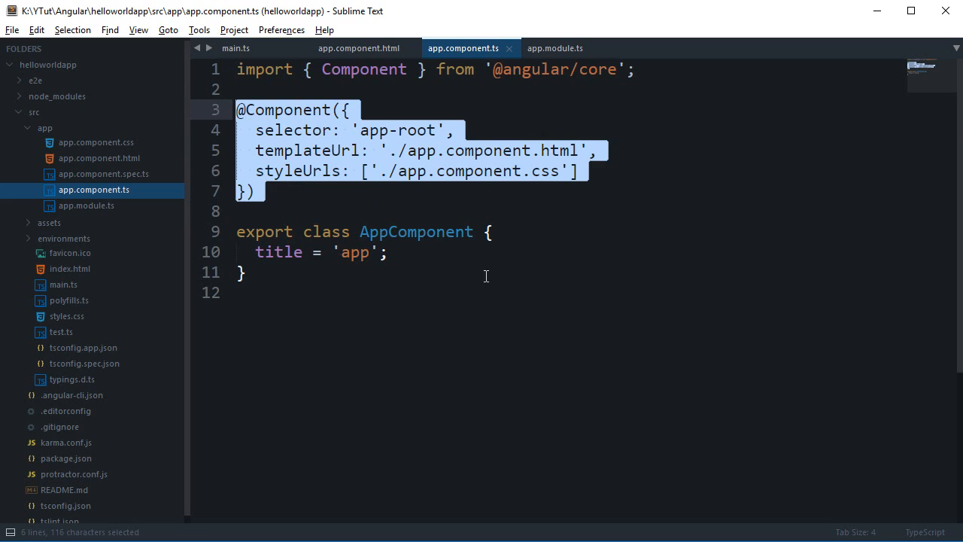
left_click(462, 252)
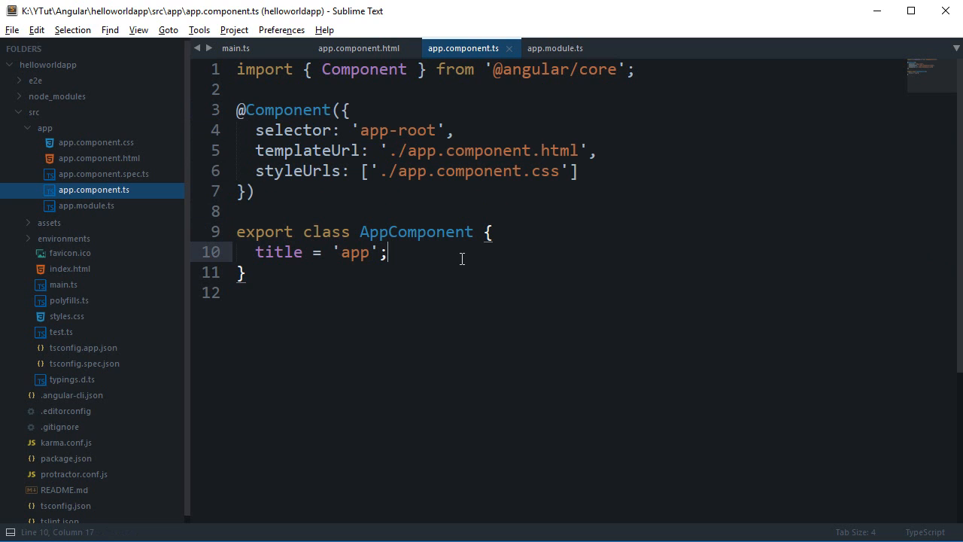
mouse_move(399, 85)
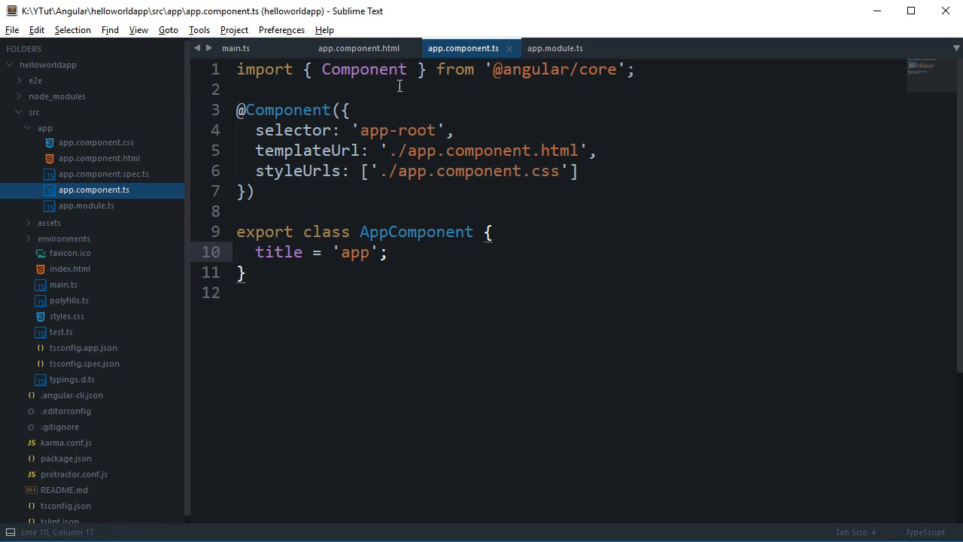
left_click(358, 48)
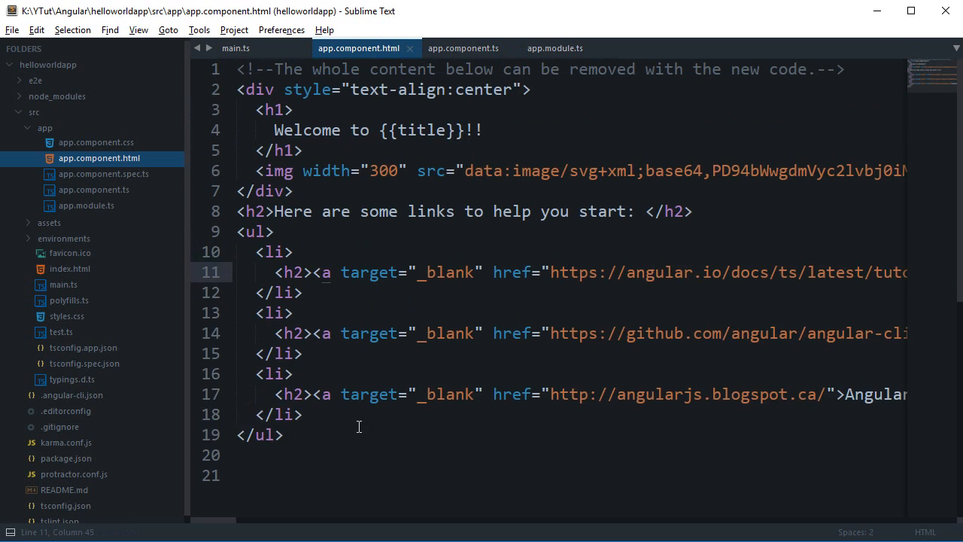
Step: Replace the default template content with a 'Hello World' h1 heading
left_click_drag(296, 109, 285, 434)
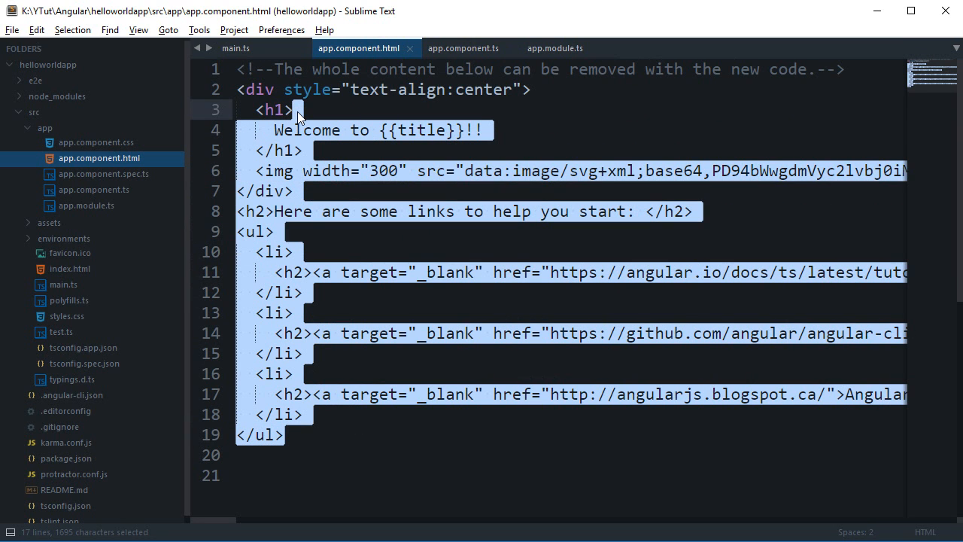
type("Hel")
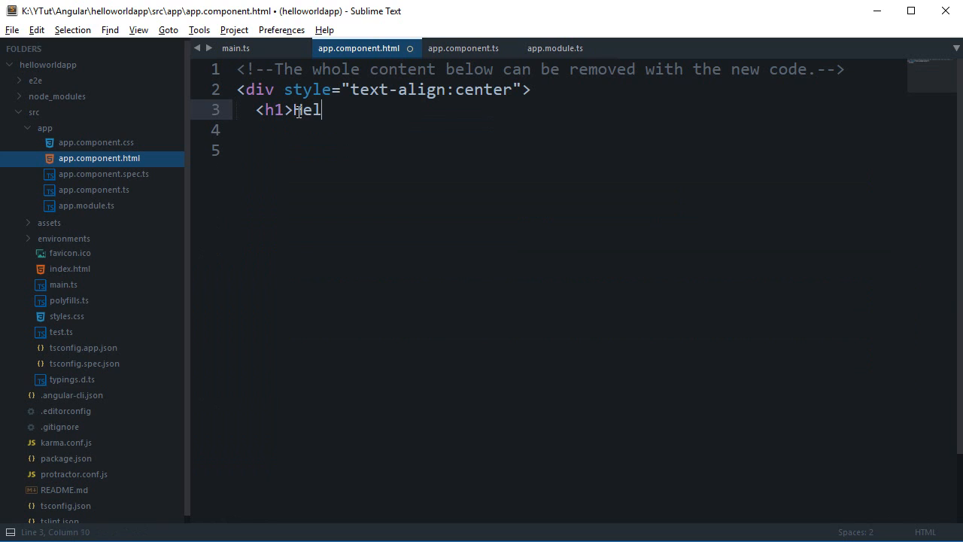
type("lo World</h1>")
left_click(568, 130)
type("</div>")
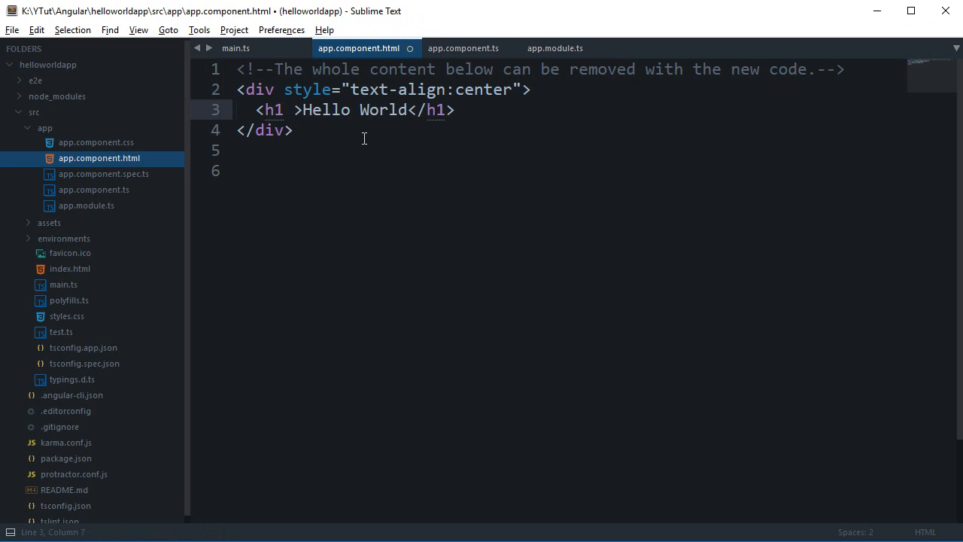
Step: Add the blueColored attribute to the h1, discarding a partial style attribute
type("blue")
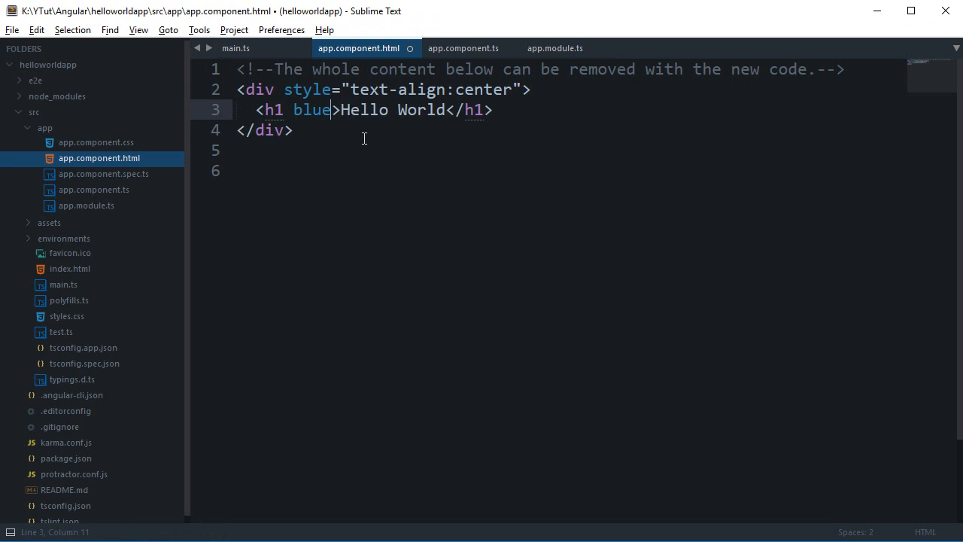
type("Colored")
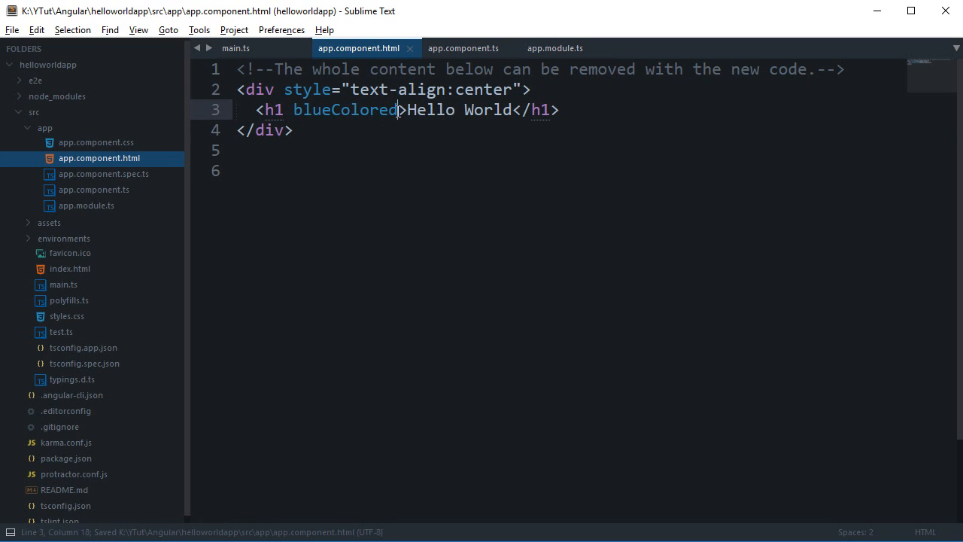
left_click(294, 130)
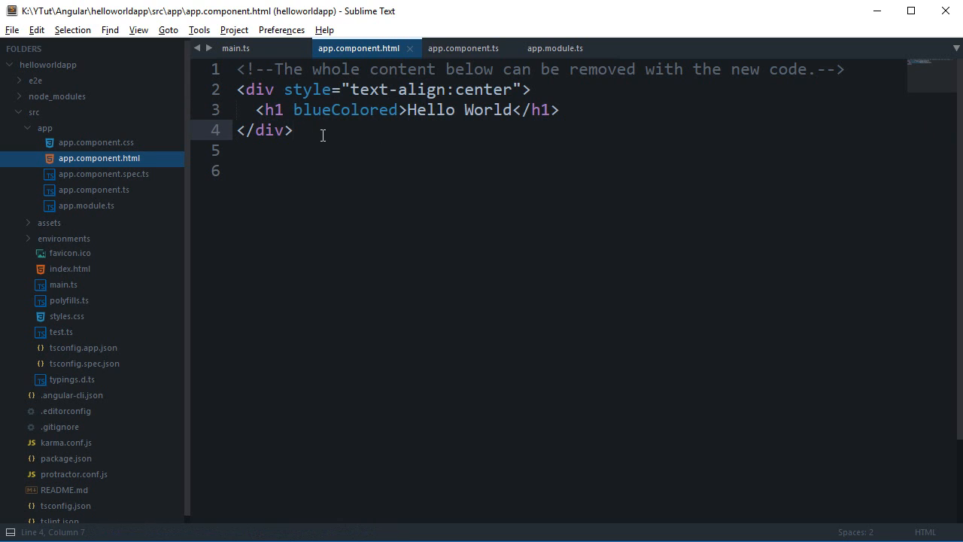
mouse_move(809, 134)
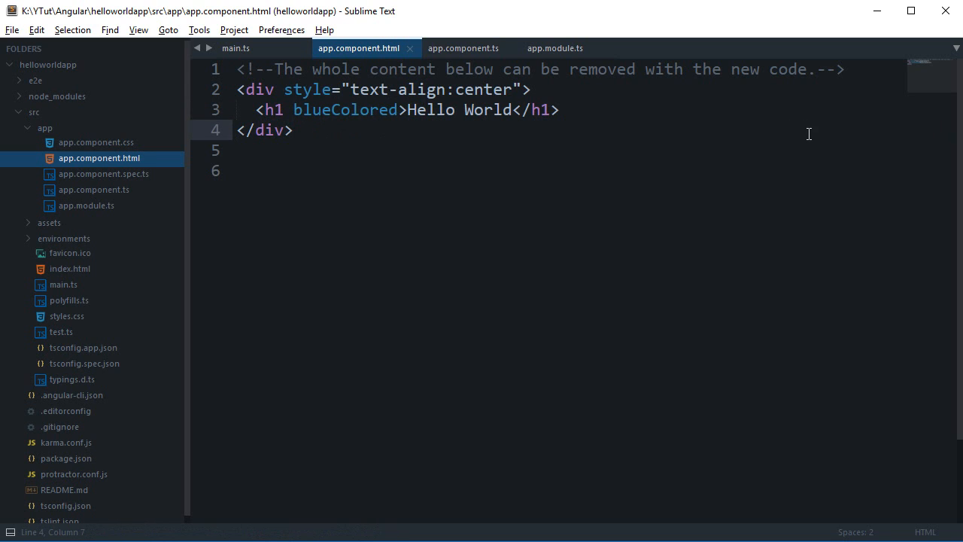
mouse_move(414, 132)
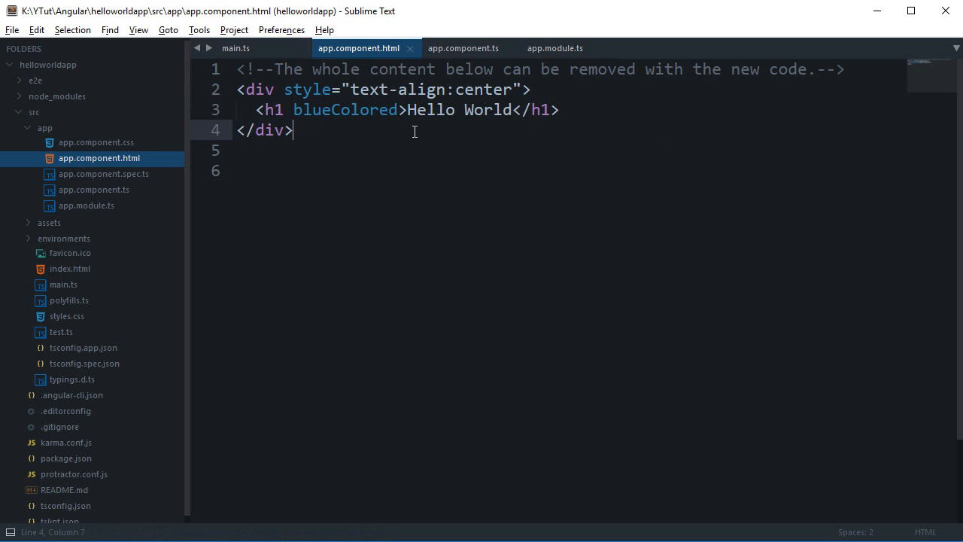
double_click(345, 109)
type("sty")
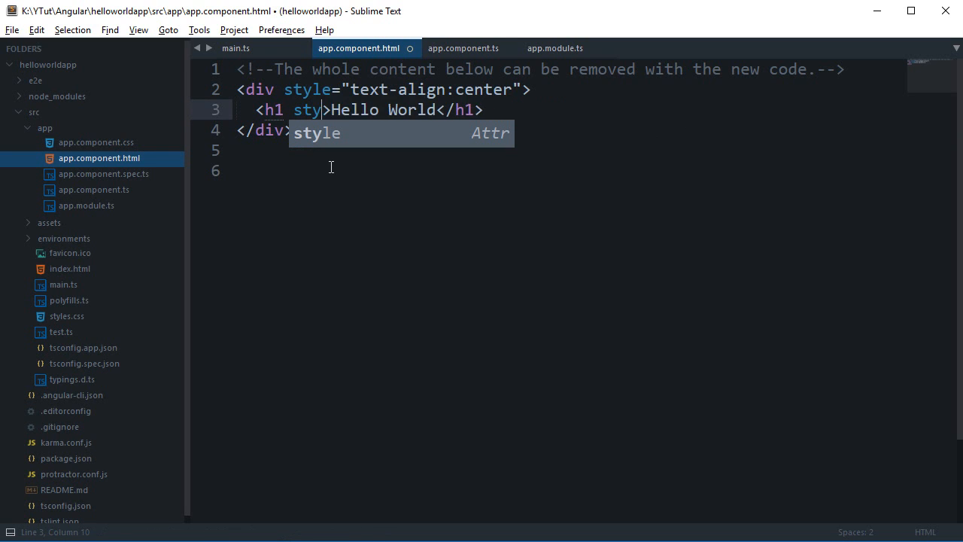
key("backspace")
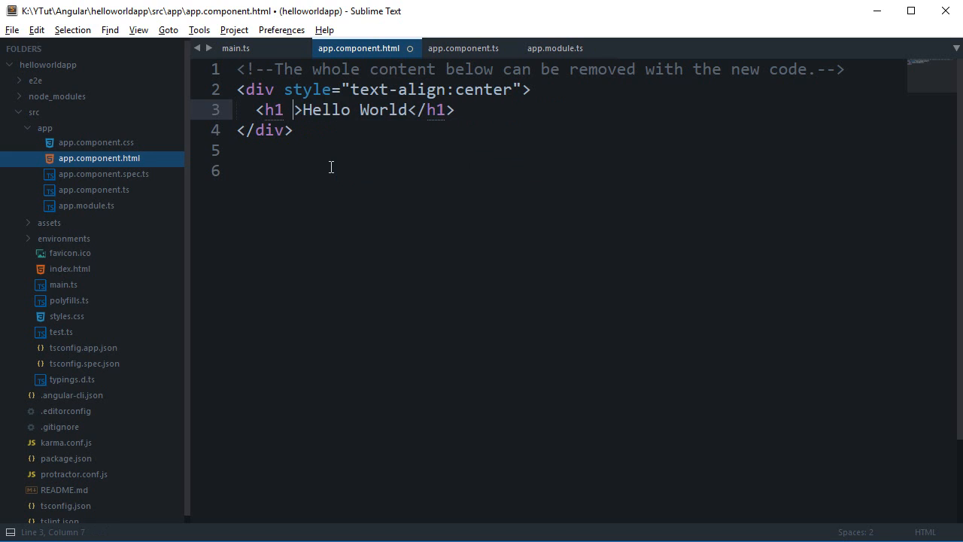
type("style")
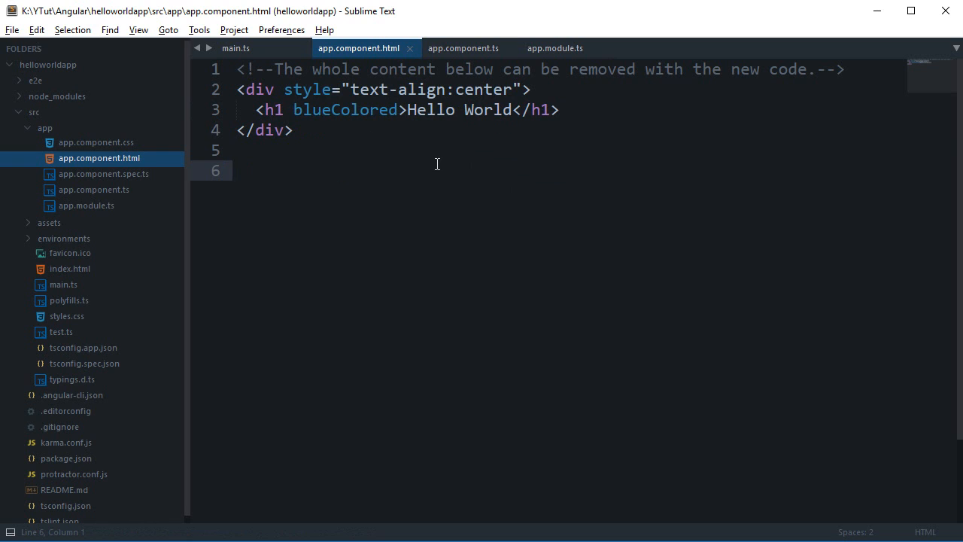
left_click(235, 48)
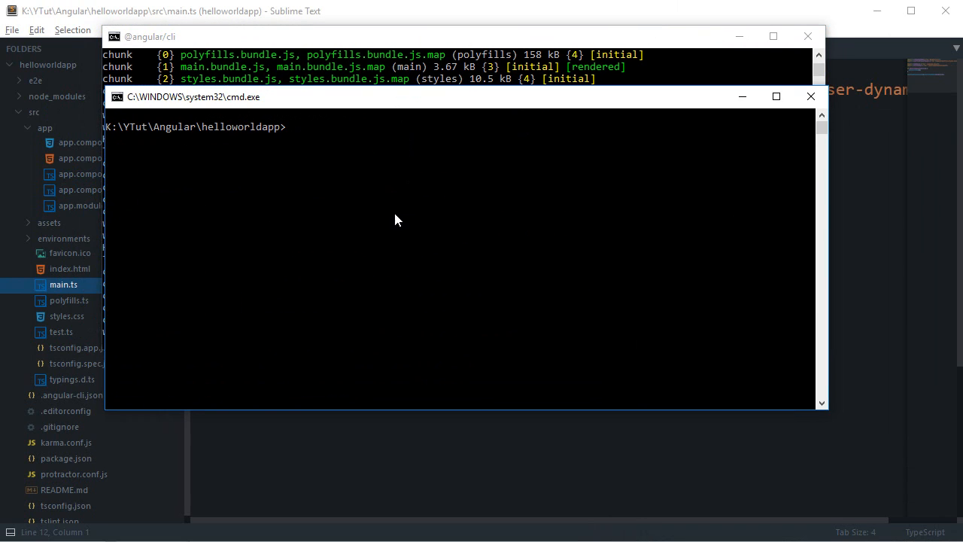
Step: Run 'ng g directive blueColor' in the project folder
type("ng g")
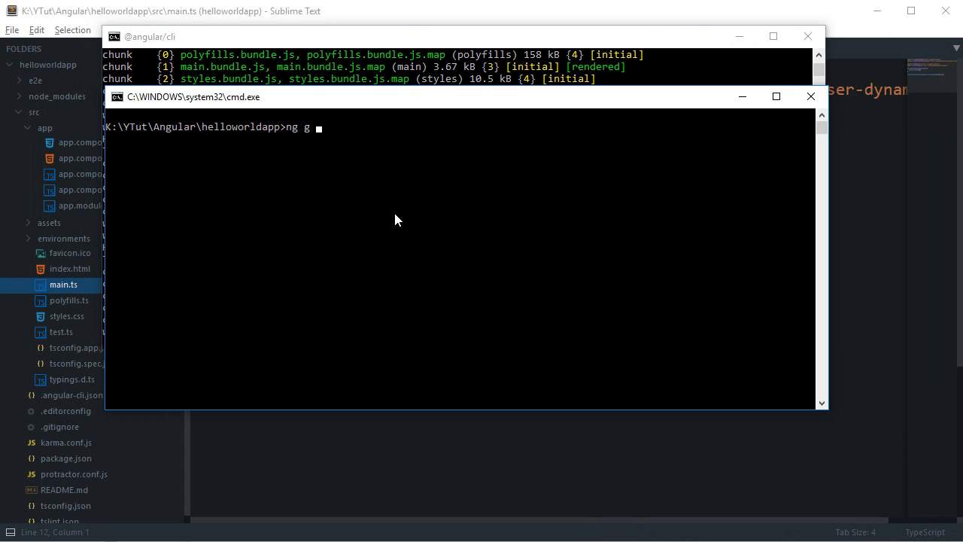
type("directive")
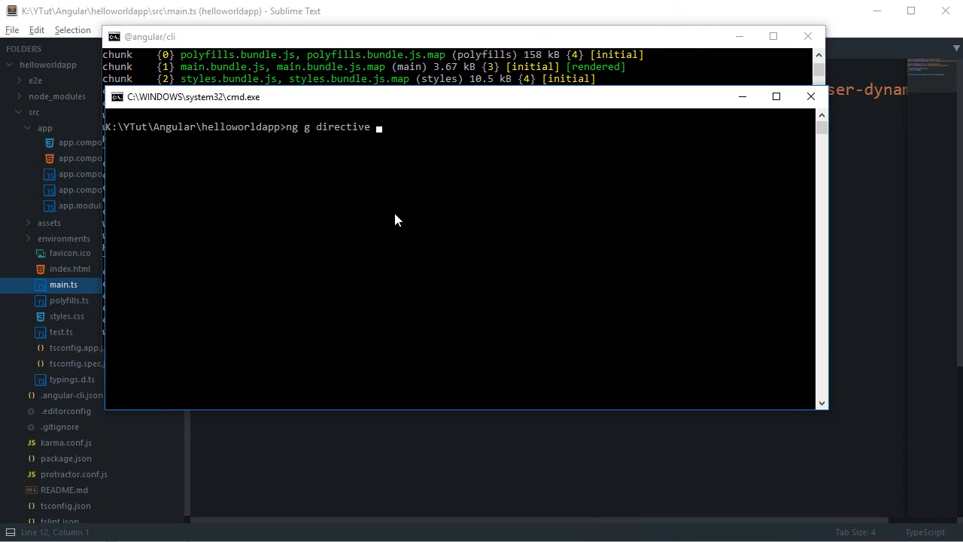
type("blueColor")
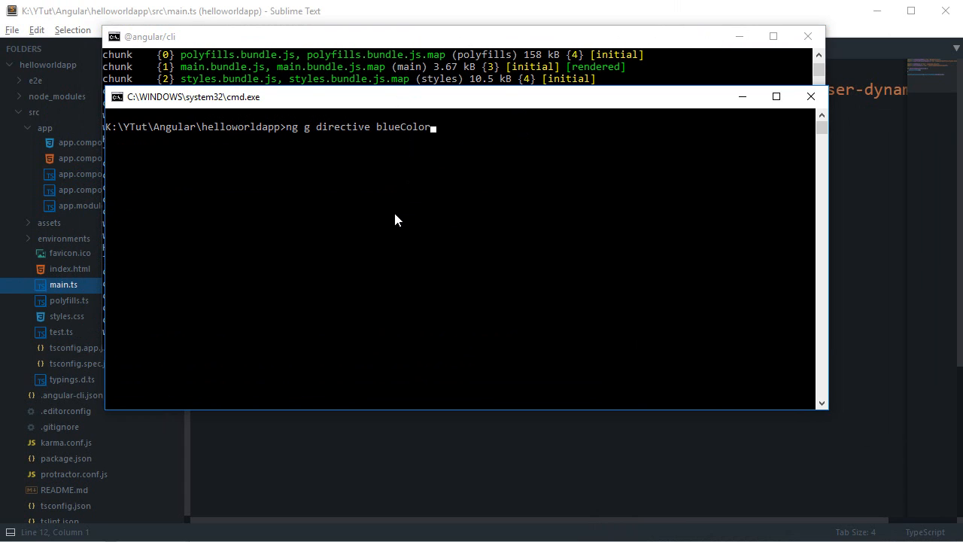
key("enter")
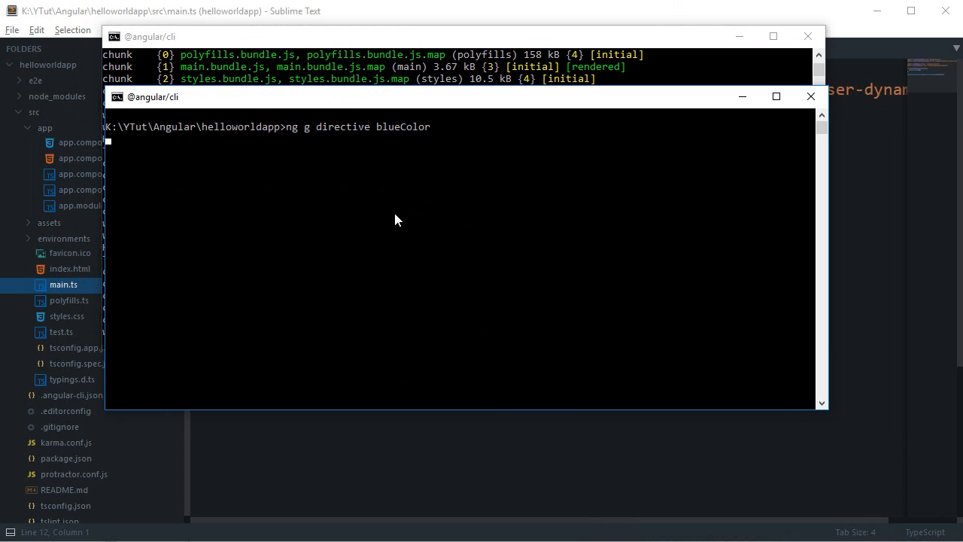
key("enter")
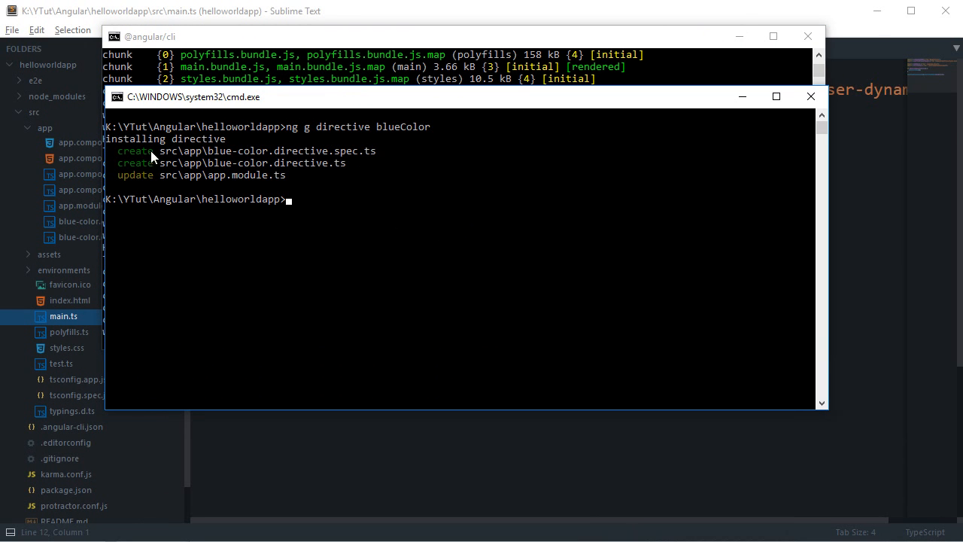
mouse_move(143, 171)
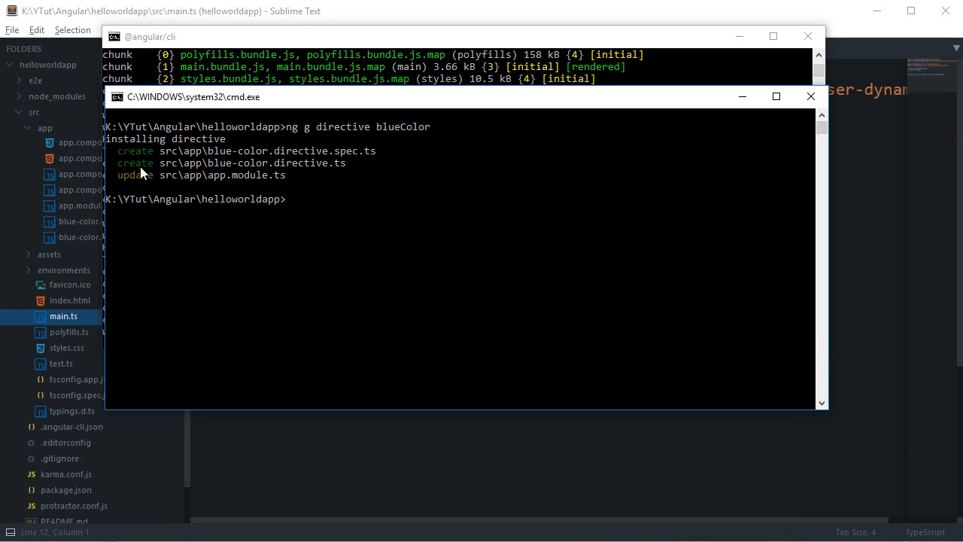
mouse_move(736, 47)
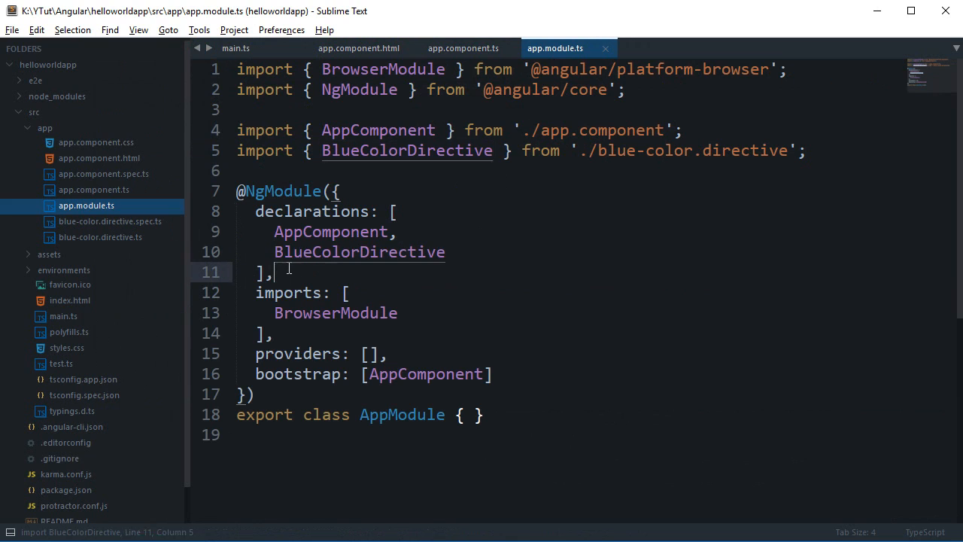
Step: Review app.module.ts and blue-color.directive.ts, then return to app.component.html
double_click(359, 252)
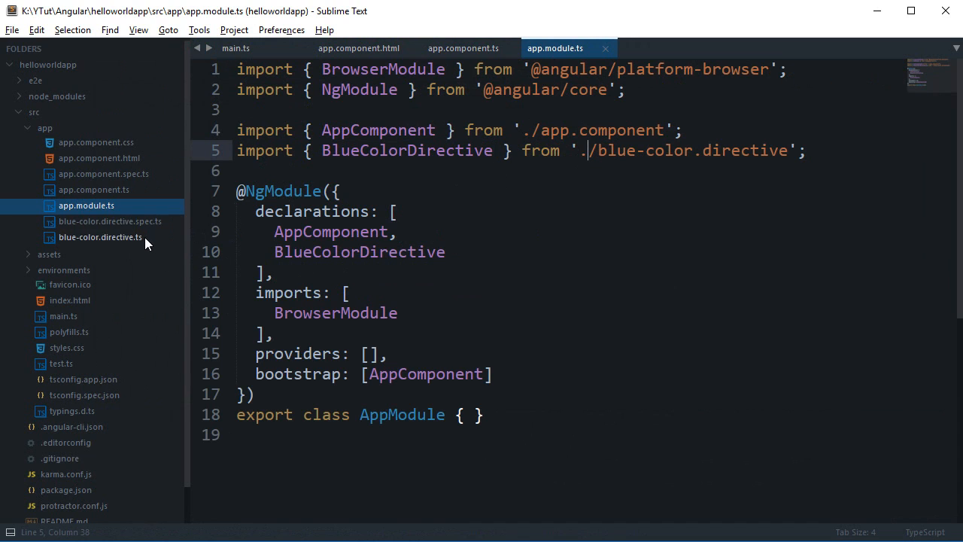
mouse_move(146, 237)
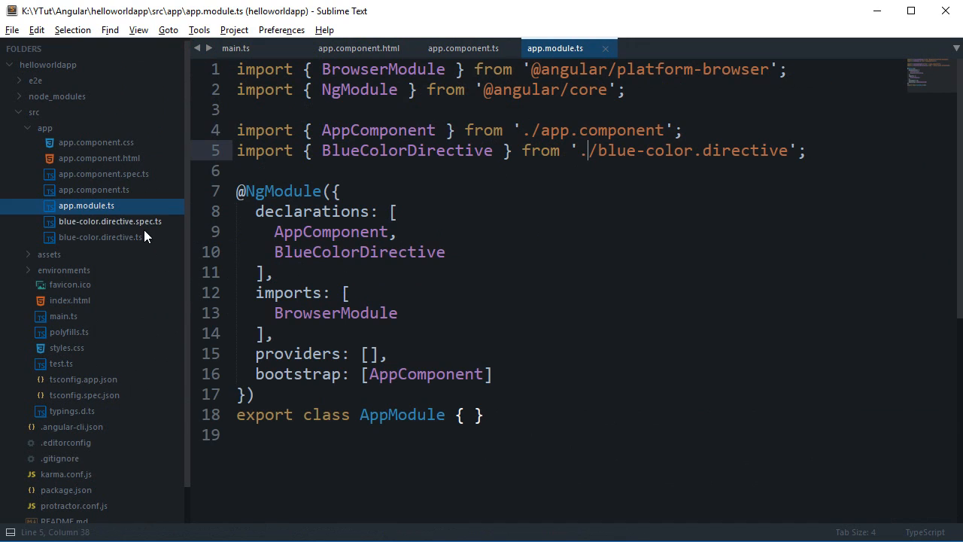
left_click(100, 237)
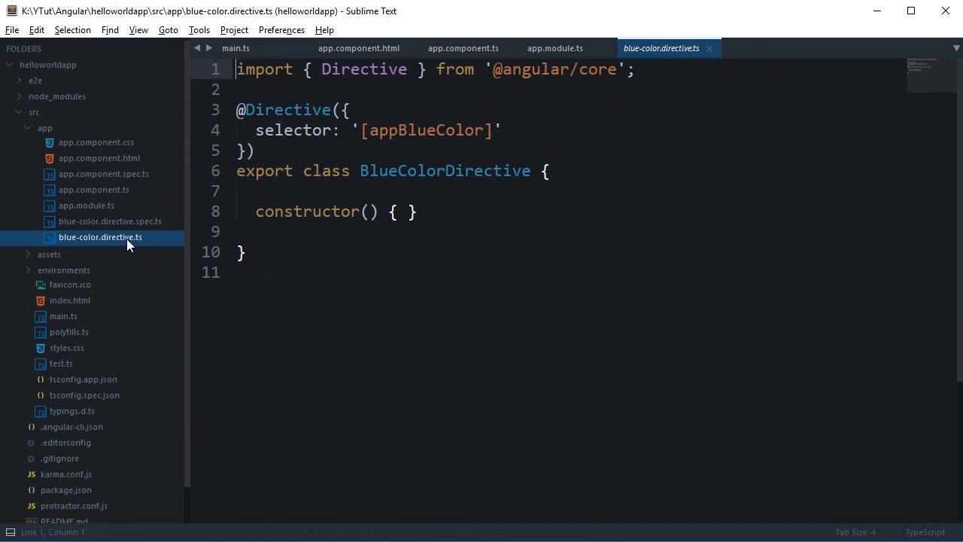
mouse_move(672, 351)
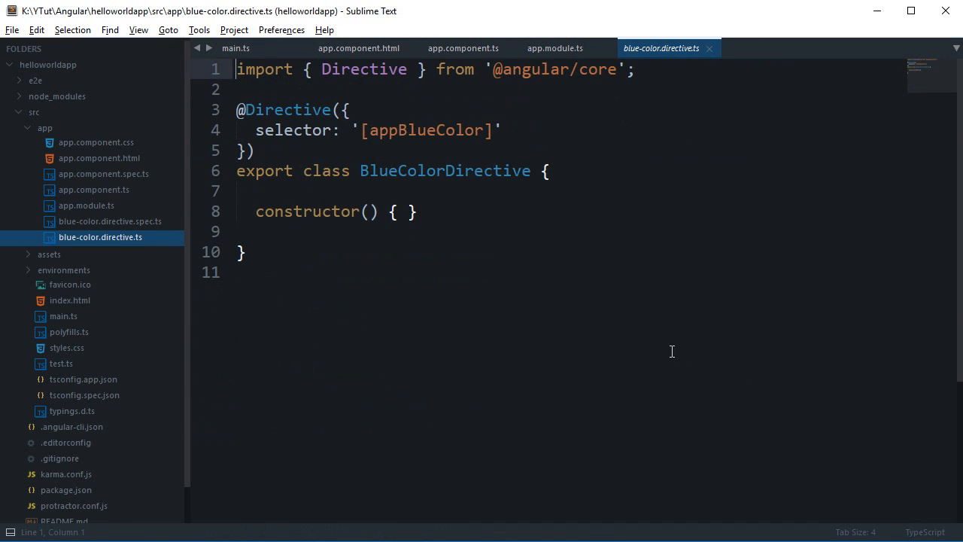
left_click(245, 252)
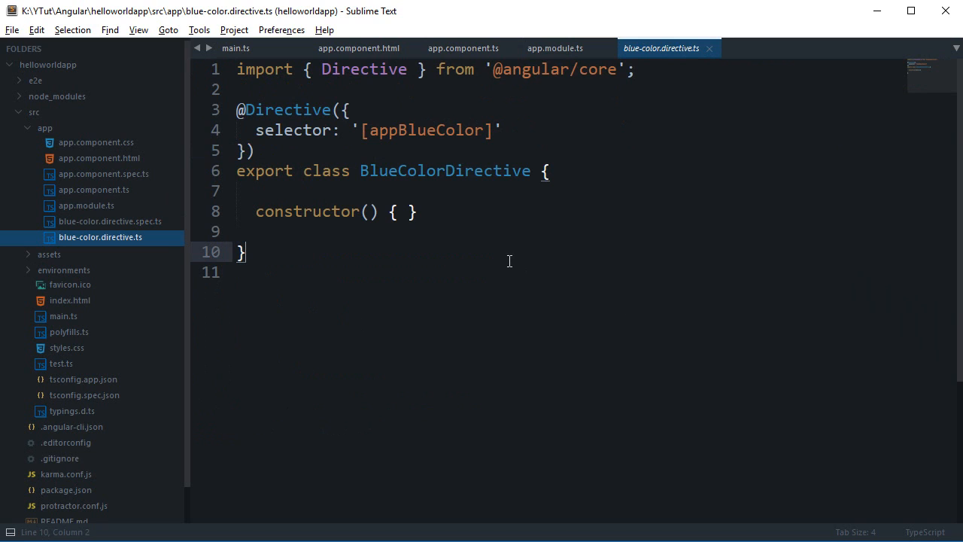
mouse_move(475, 242)
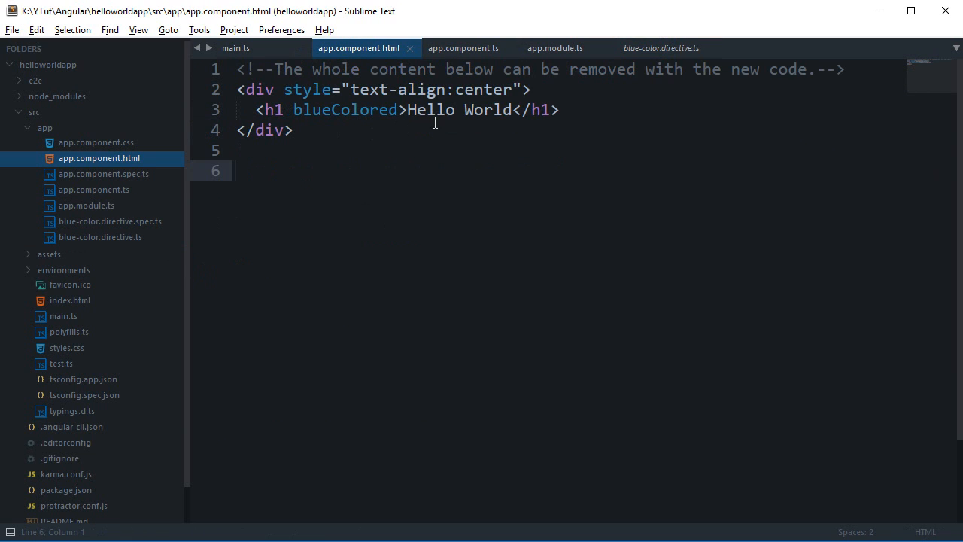
Step: Copy blueColored from the h1 into the directive's selector as [blueColored]
double_click(345, 110)
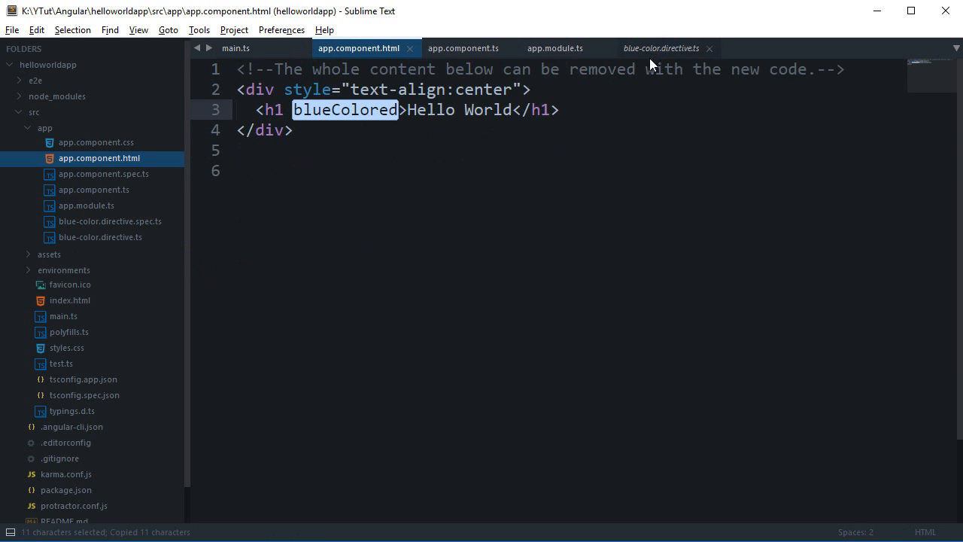
left_click(661, 48)
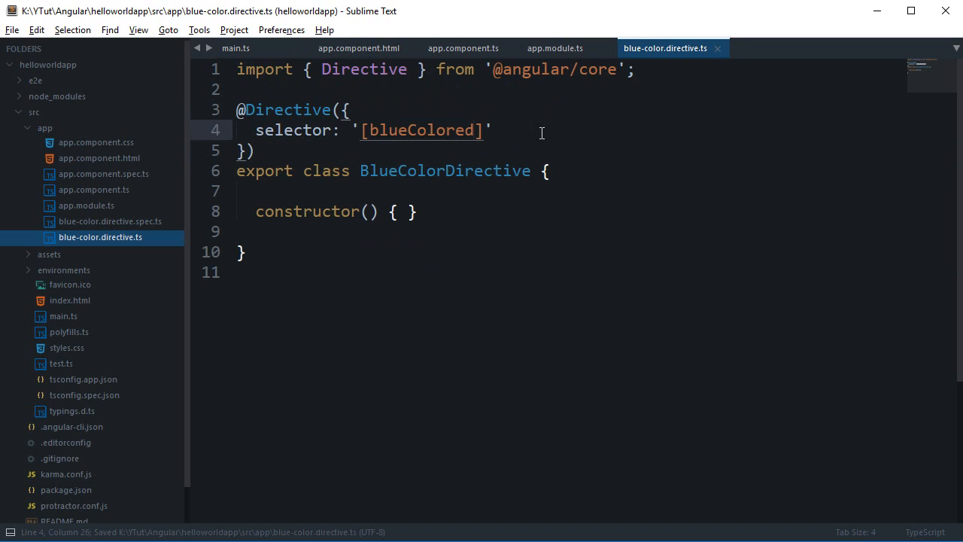
left_click(254, 150)
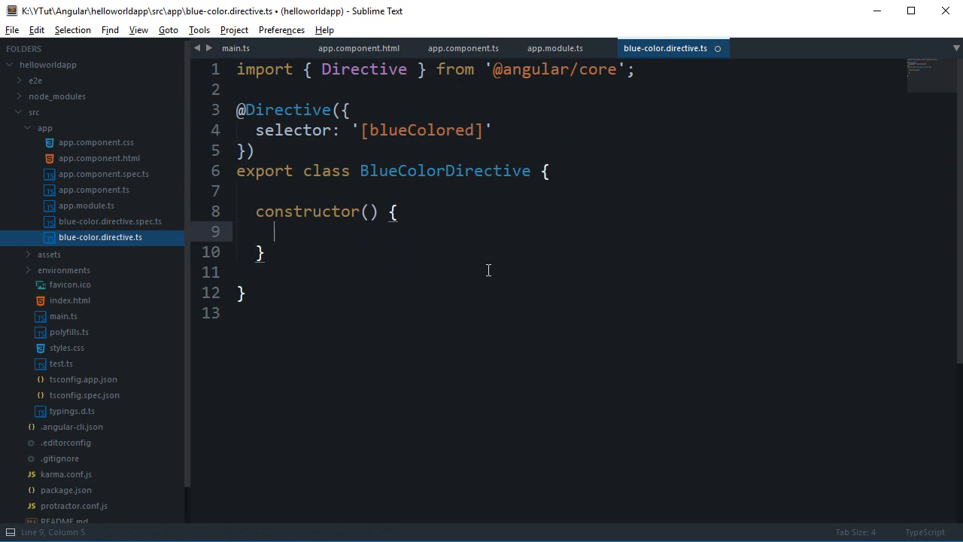
Step: Remove a sketched function($scope, $http) line, leaving an empty constructor, and save
key("ctrl+s")
type("function($")
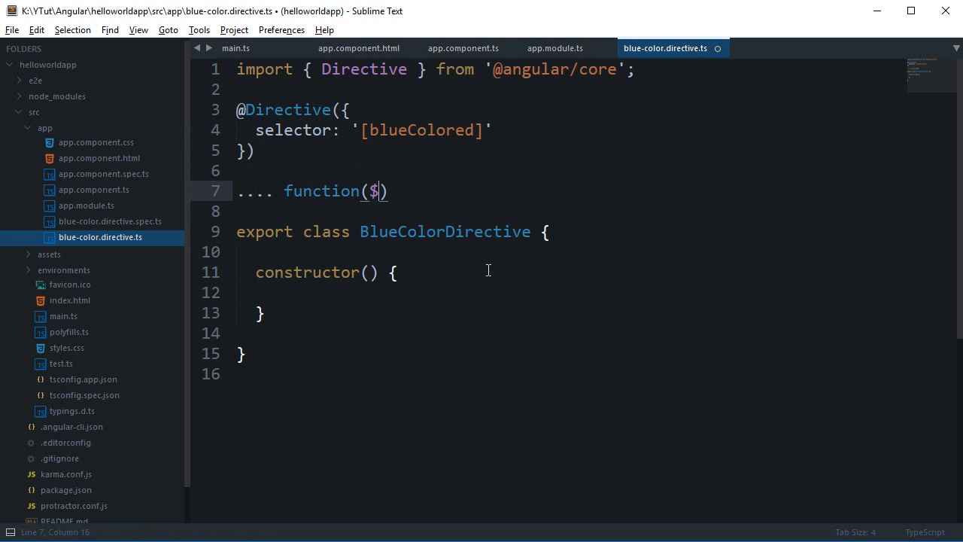
type("scope, $htt")
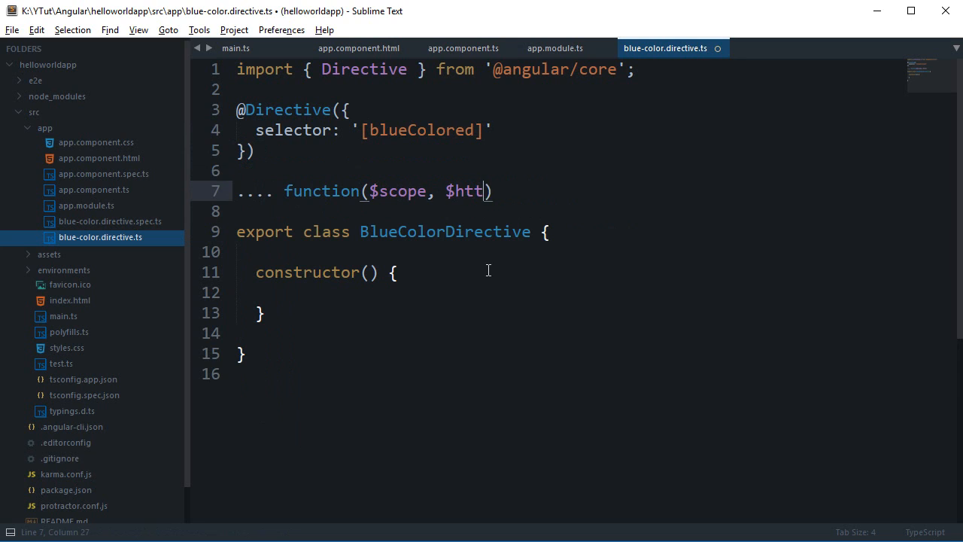
type("p,")
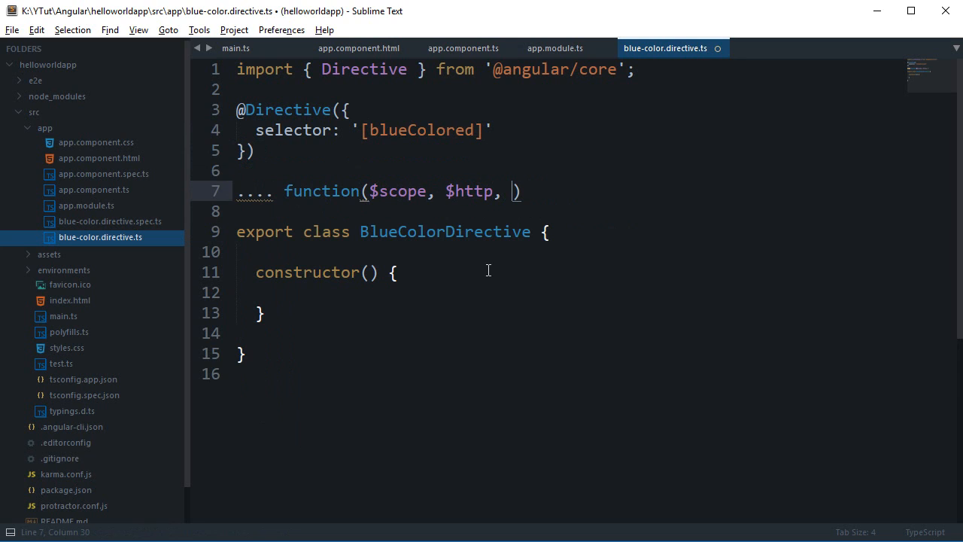
type("$...")
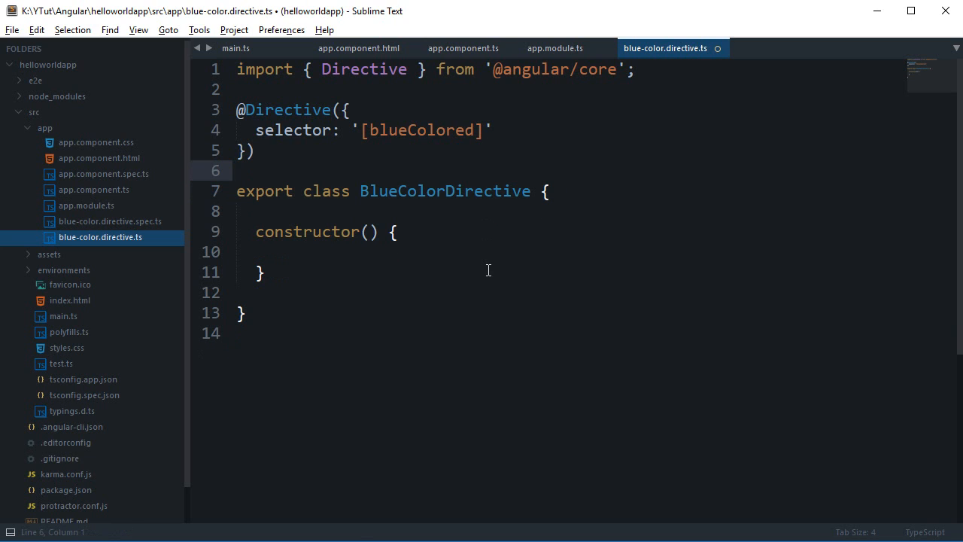
key("ctrl+s")
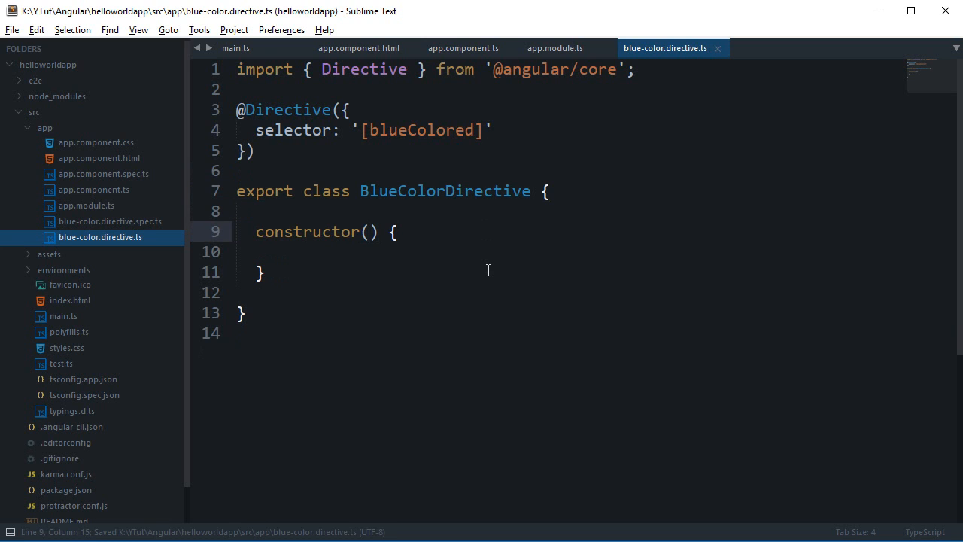
type("element:")
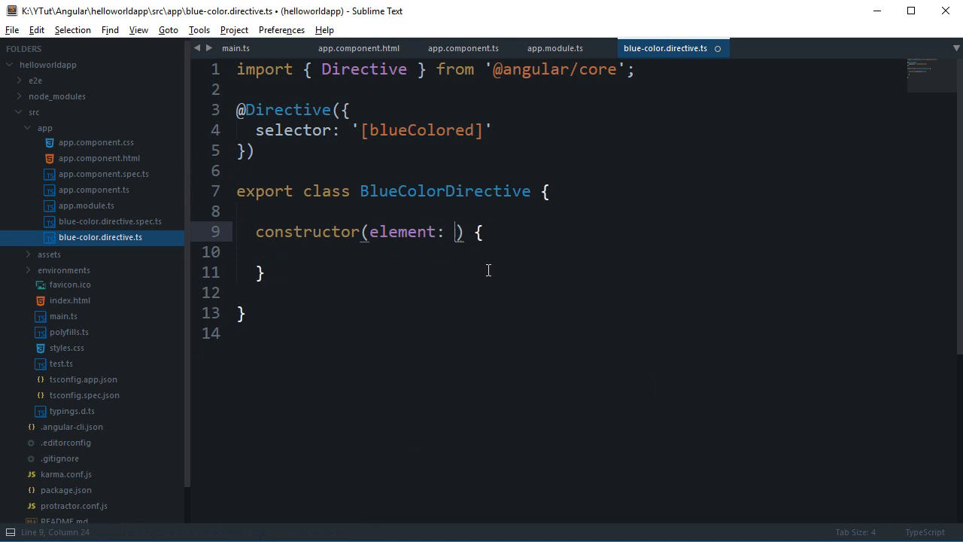
type("ElementRef")
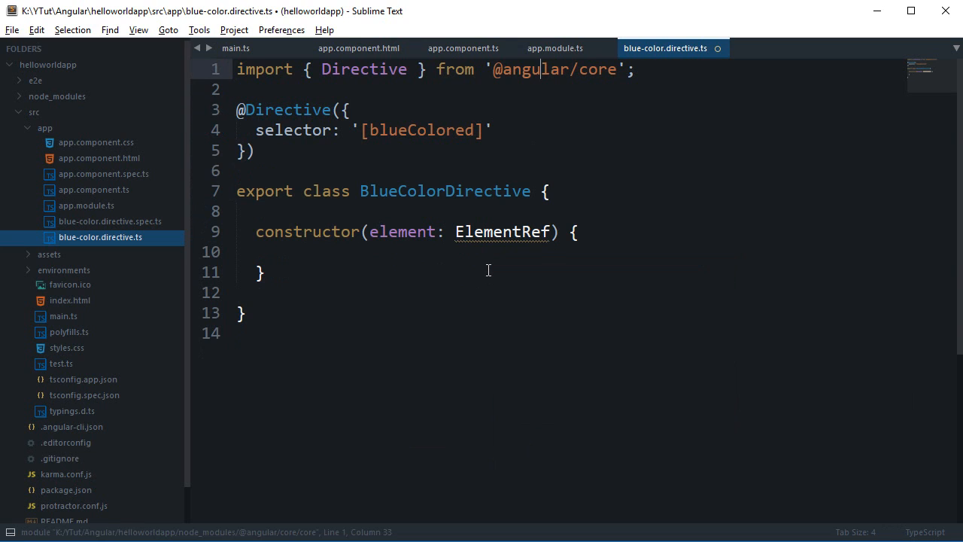
type(", ElementRef")
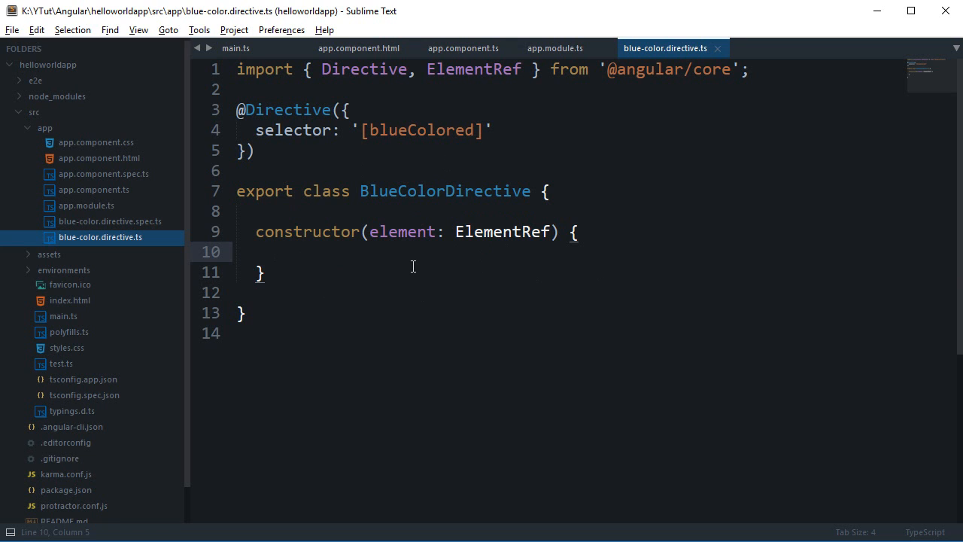
type("console.log(el")
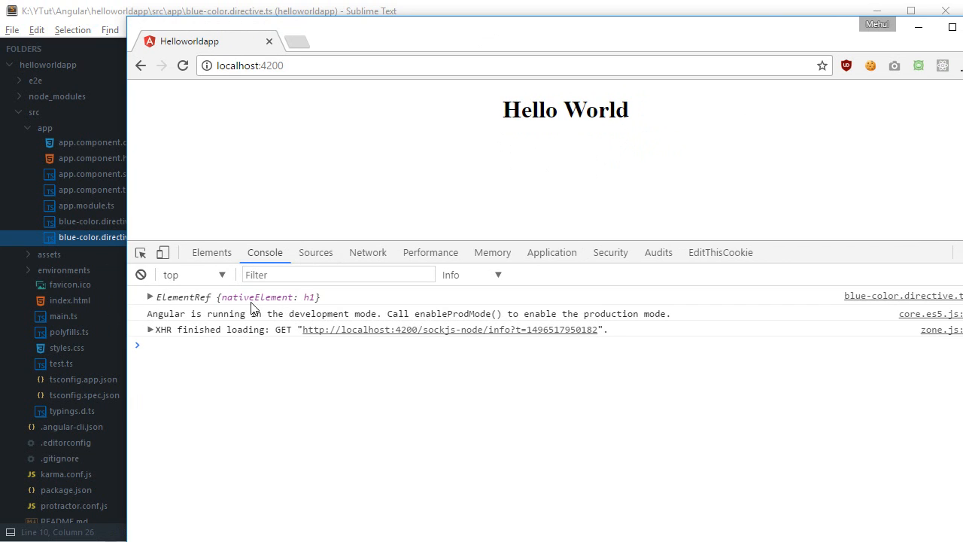
Step: Expand the logged ElementRef and its nativeElement, then locate the h1 in Elements
left_click(149, 296)
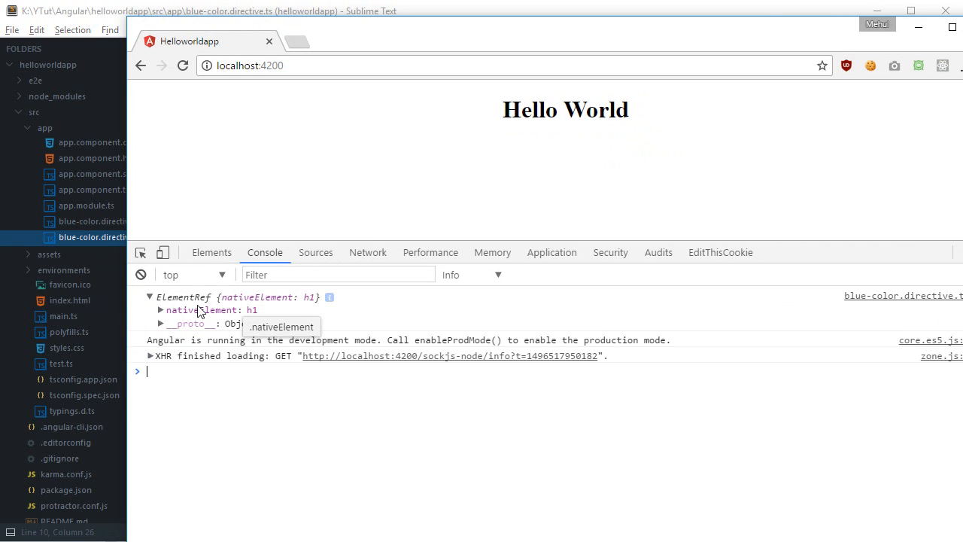
left_click(161, 310)
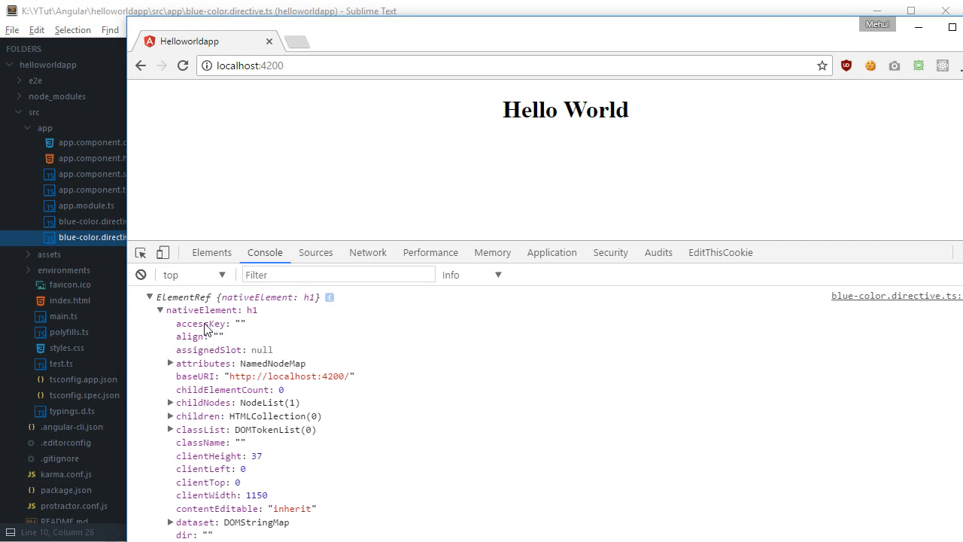
scroll("down", 3)
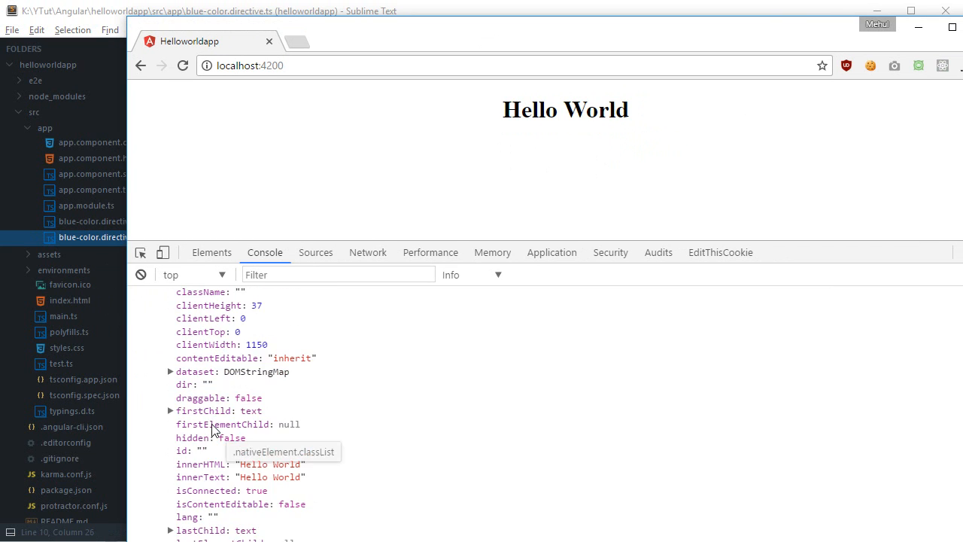
scroll("down", 3)
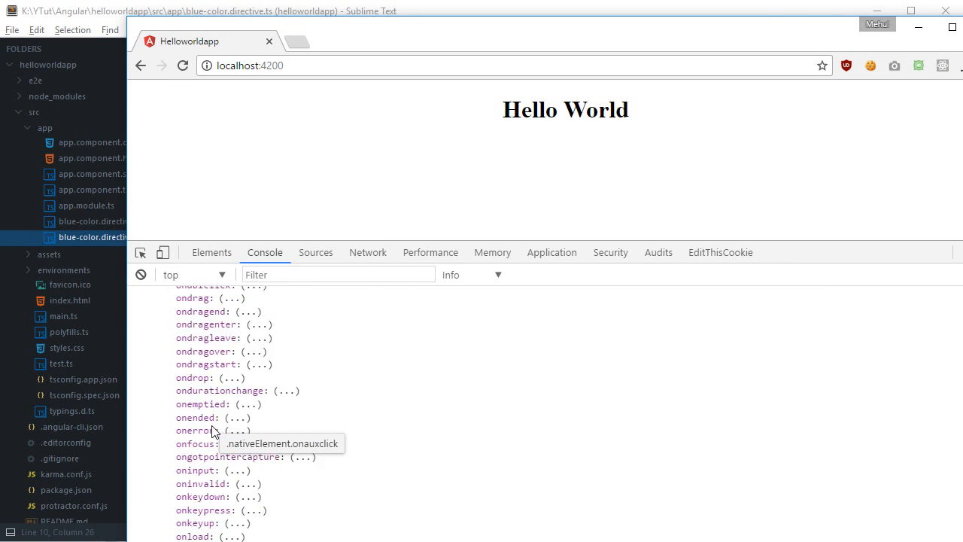
left_click(160, 310)
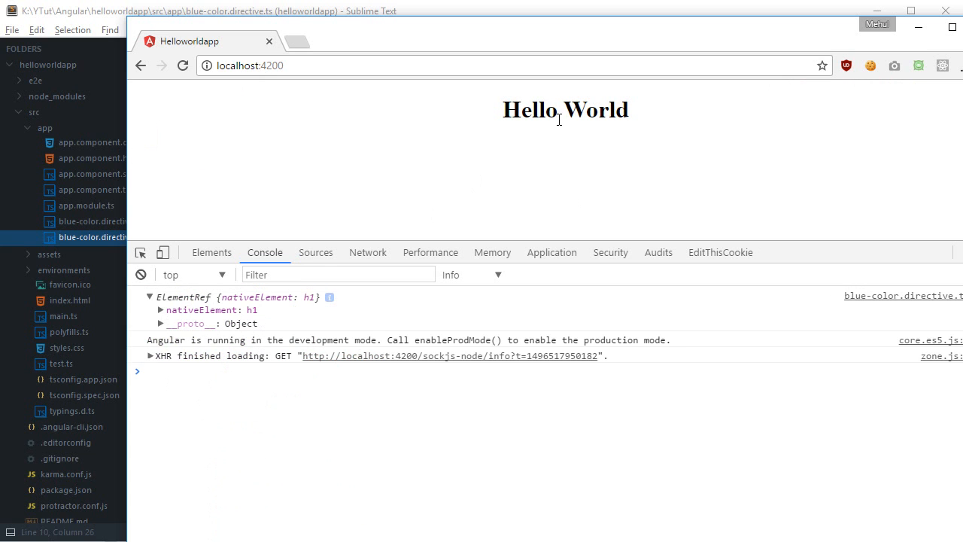
left_click(211, 252)
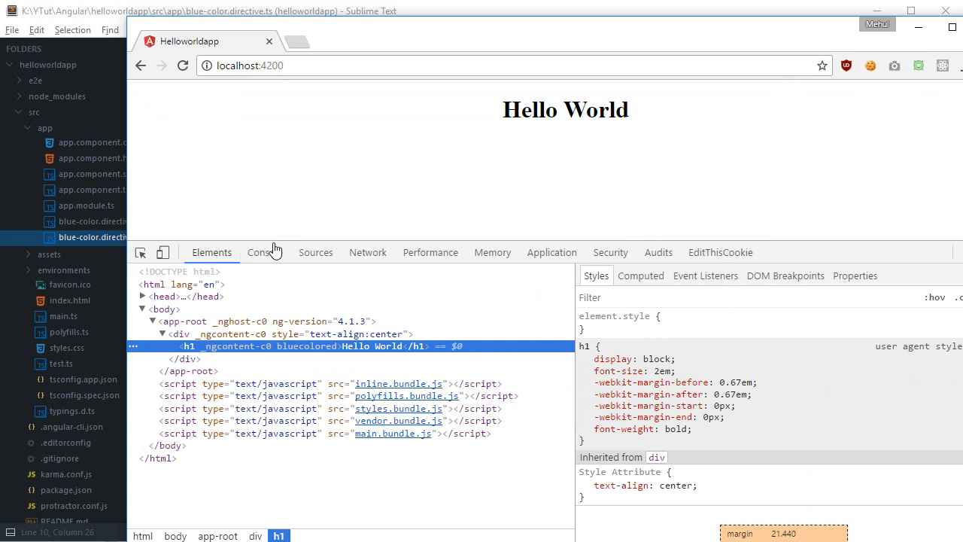
left_click(264, 252)
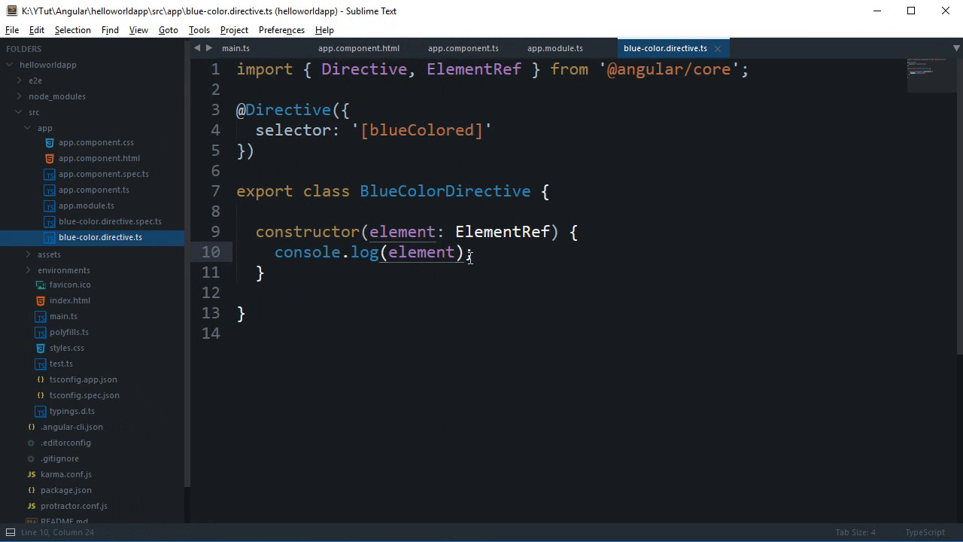
Step: Replace the console log with element.nativeElement.style.color = 'blue' in the constructor
type(".nativeElement")
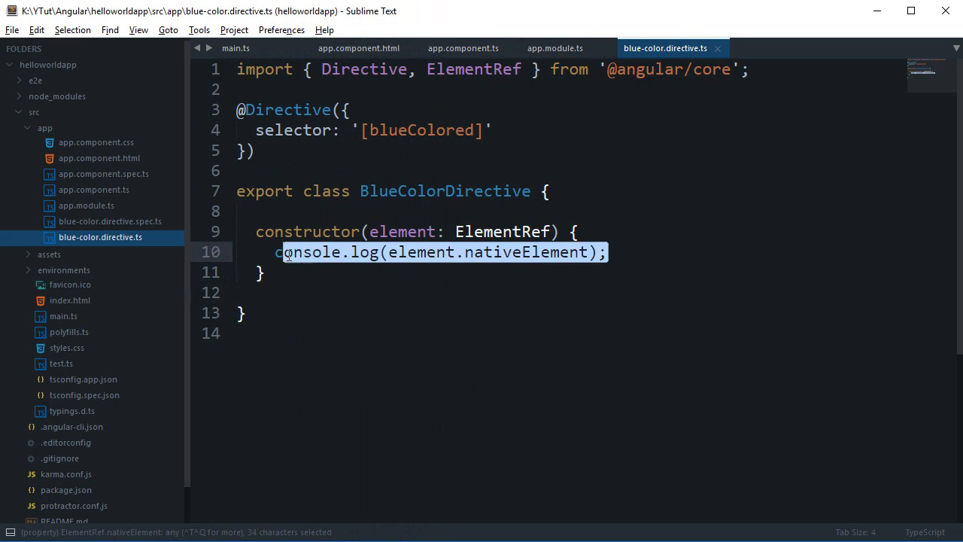
type("ele")
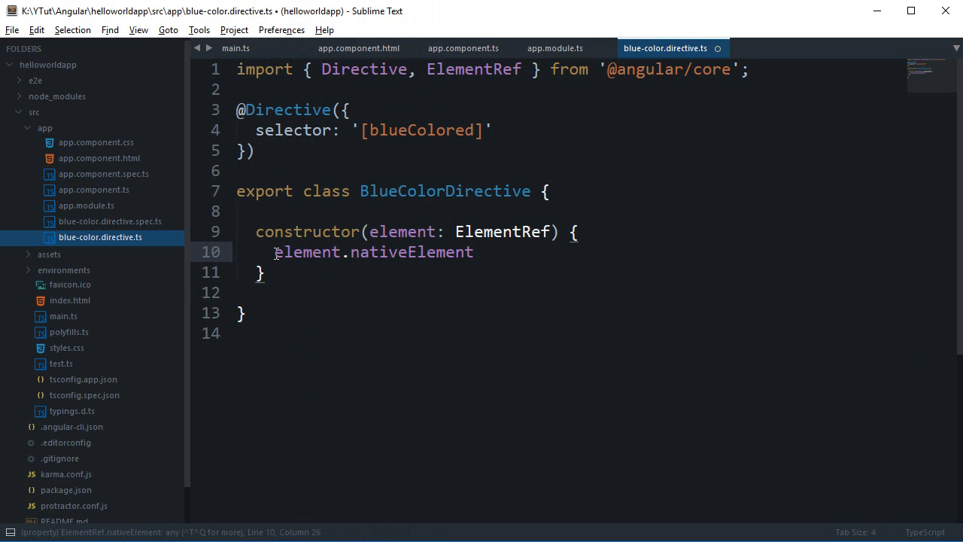
type(".style")
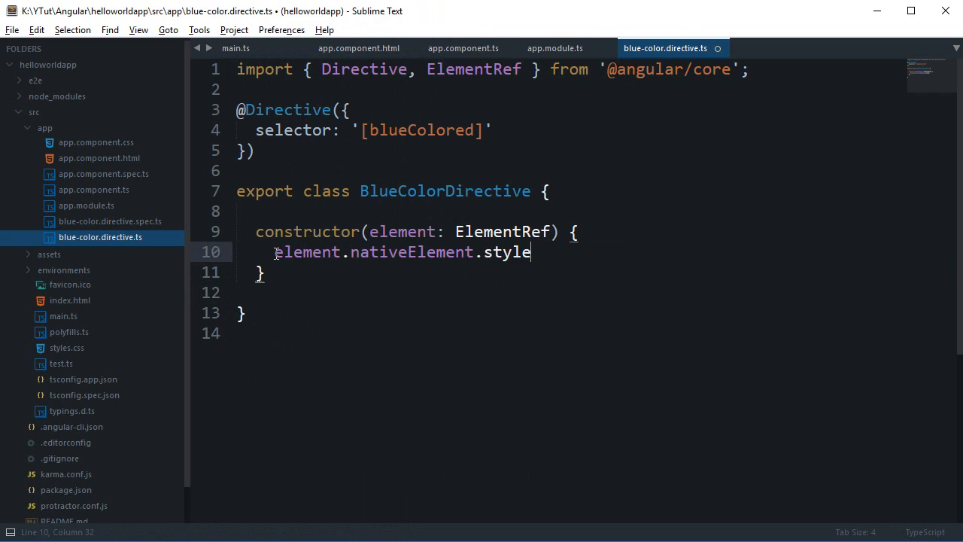
type(".")
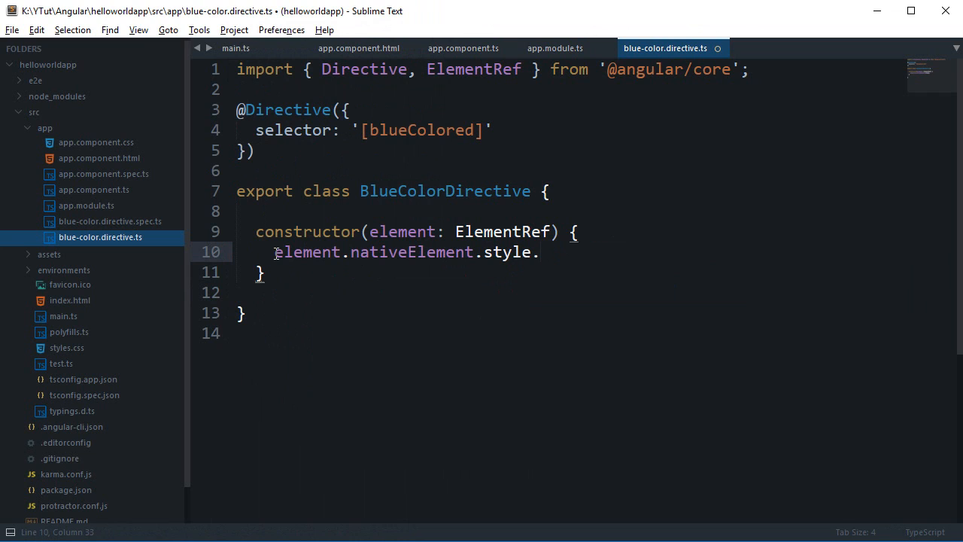
type("color =")
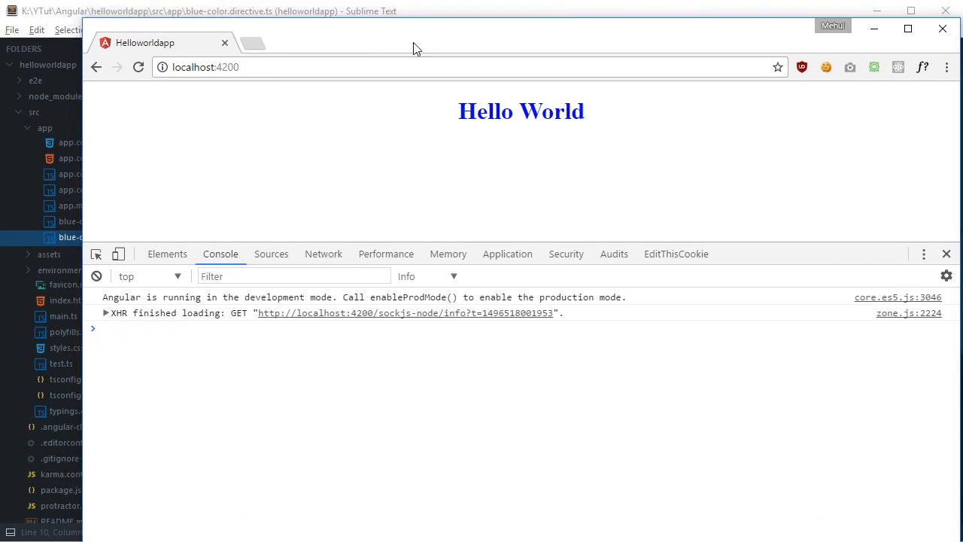
Step: Inspect the blue 'Hello World' h1 in DevTools to confirm its inline color: blue style
left_click(167, 254)
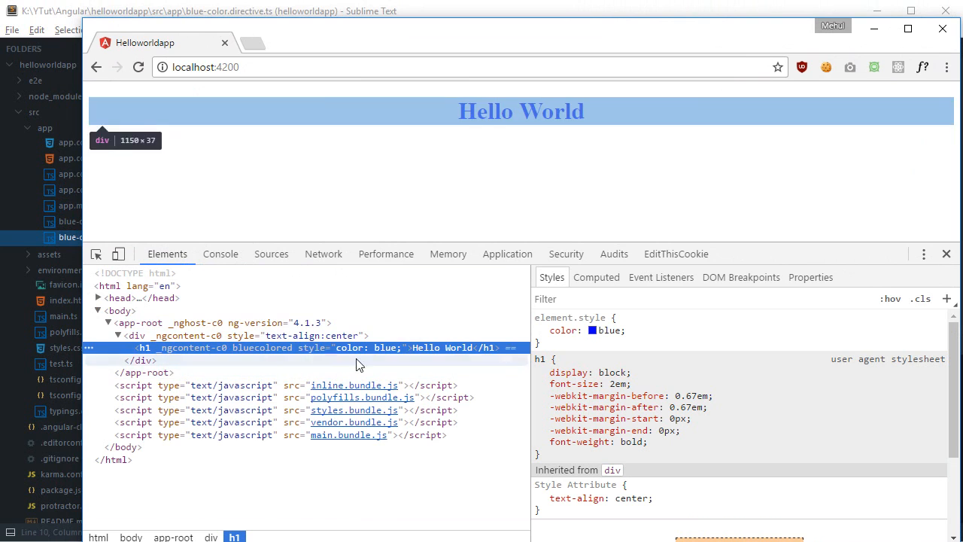
left_click(221, 253)
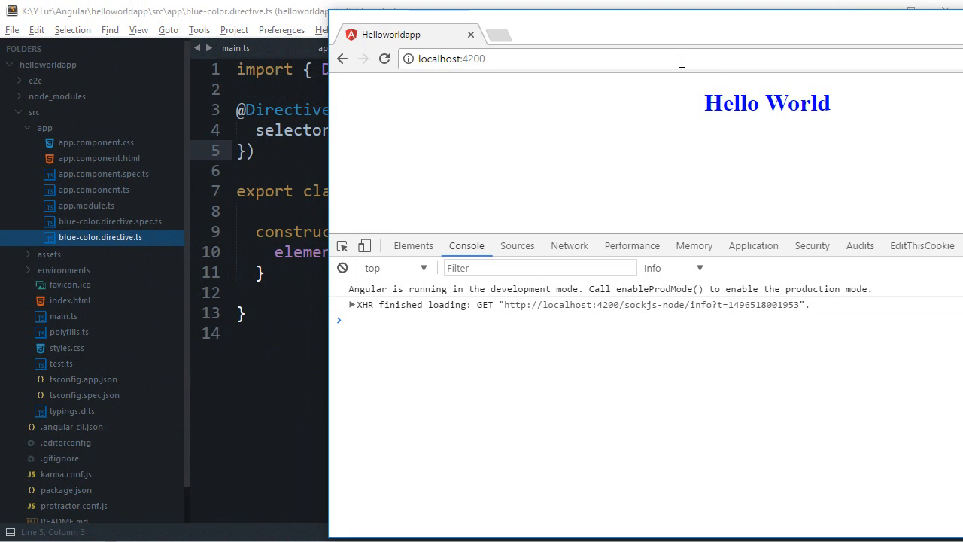
mouse_move(620, 108)
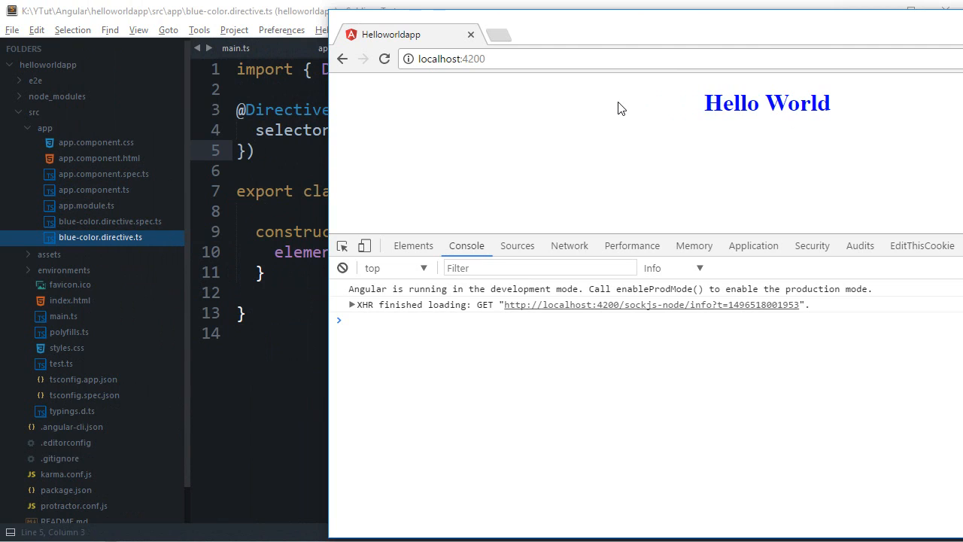